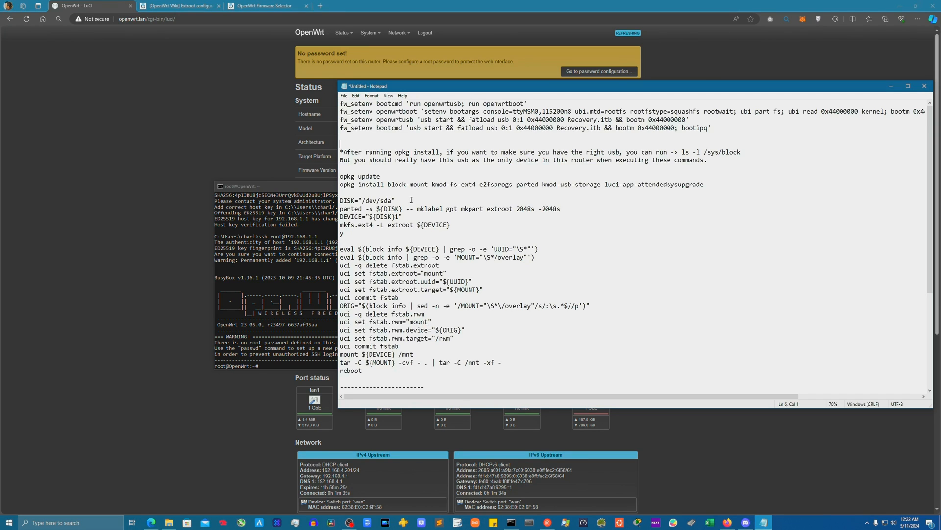
{"action": "mouse_move", "coordinate": [193, 183]}
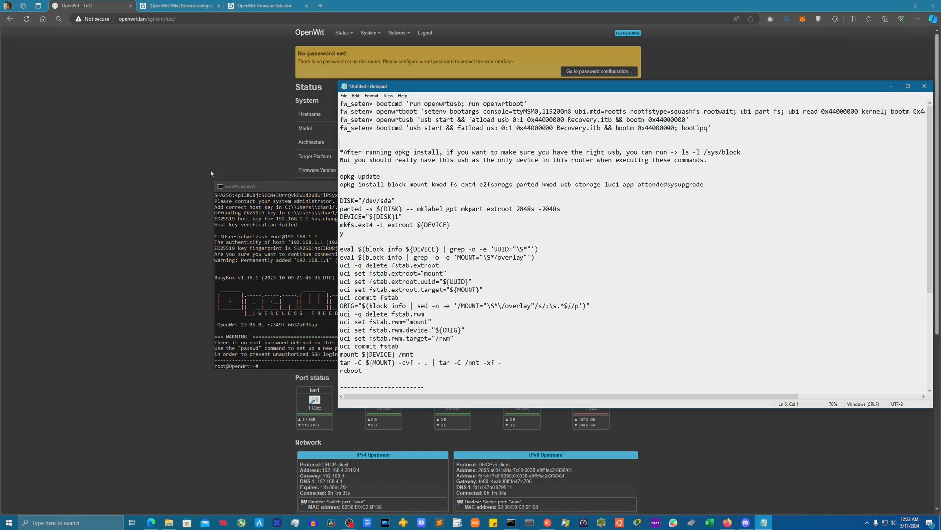
- Select the 'opkg update' command in the Notepad extroot setup notes and copy it
{"action": "left_click", "coordinate": [340, 176]}
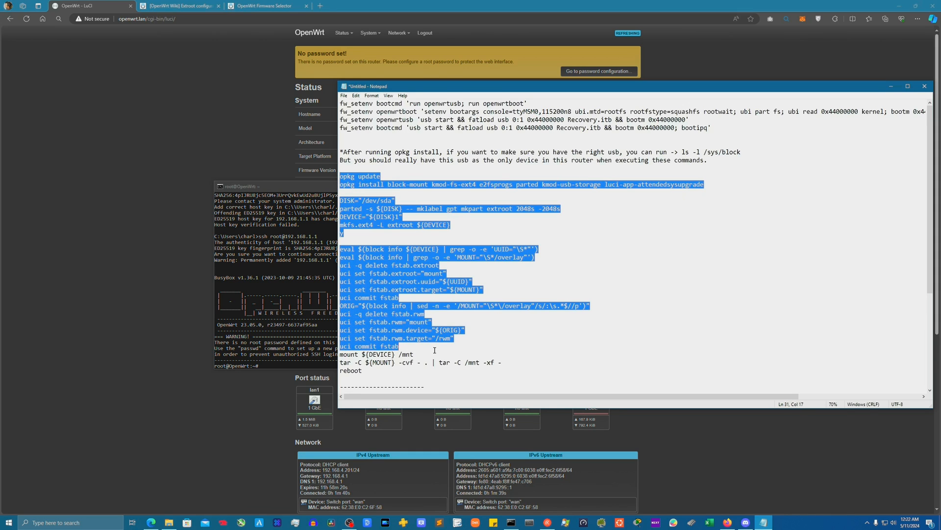
{"action": "left_click", "coordinate": [341, 168]}
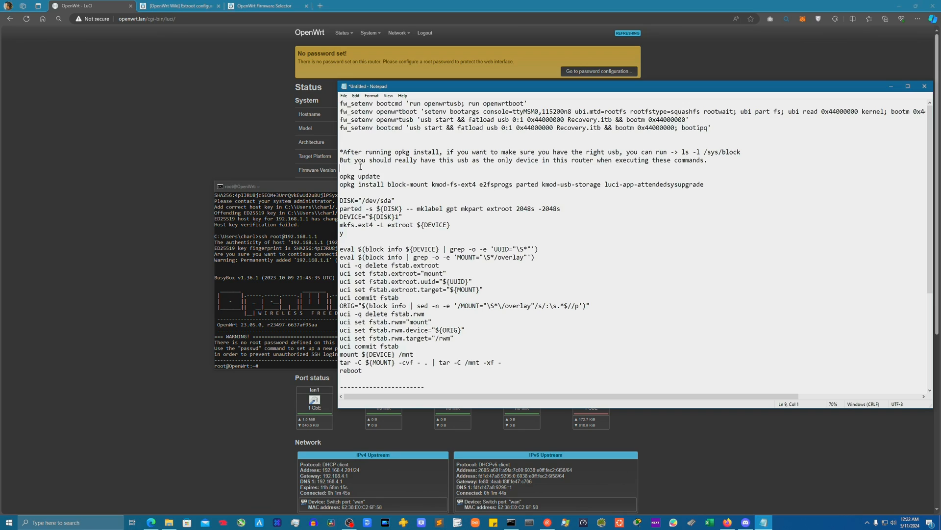
{"action": "double_click", "coordinate": [359, 176]}
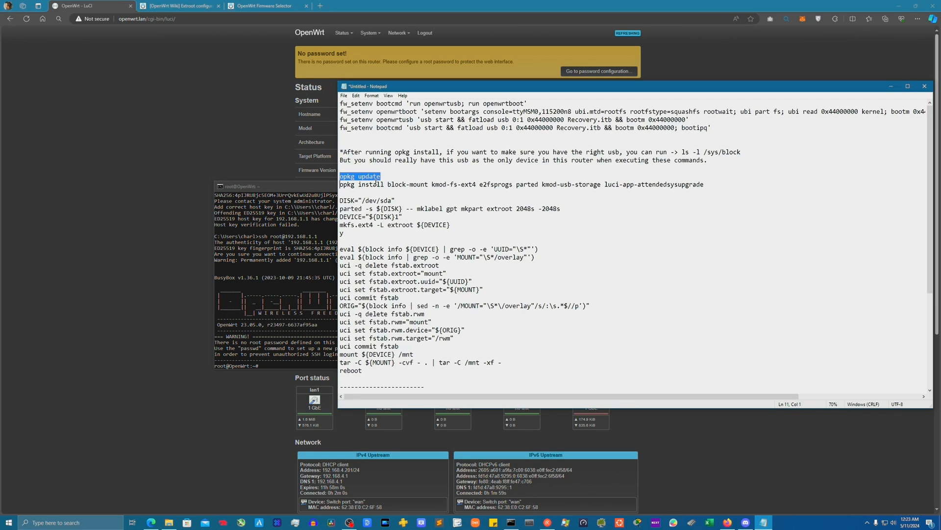
- Paste and run opkg update plus the block-mount, e2fsprogs, parted and USB storage installs
{"action": "left_click", "coordinate": [534, 181]}
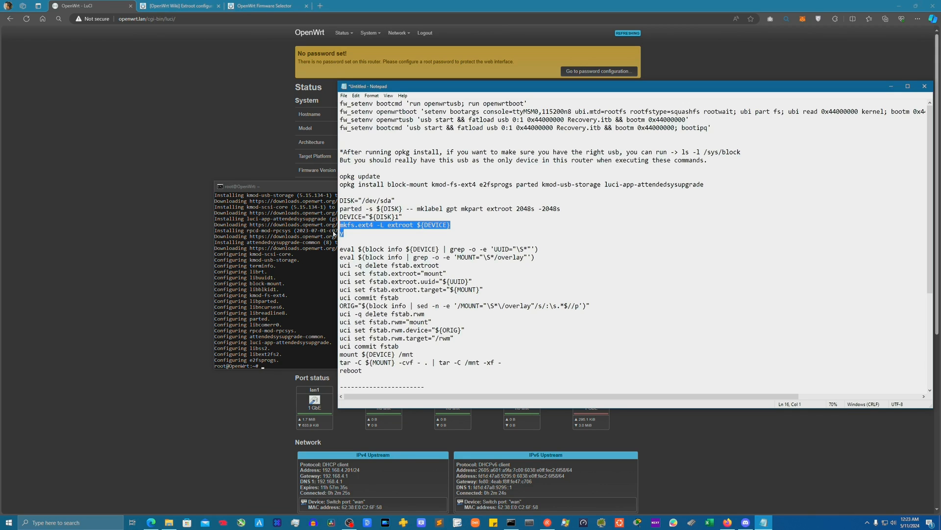
{"action": "right_click", "coordinate": [372, 224]}
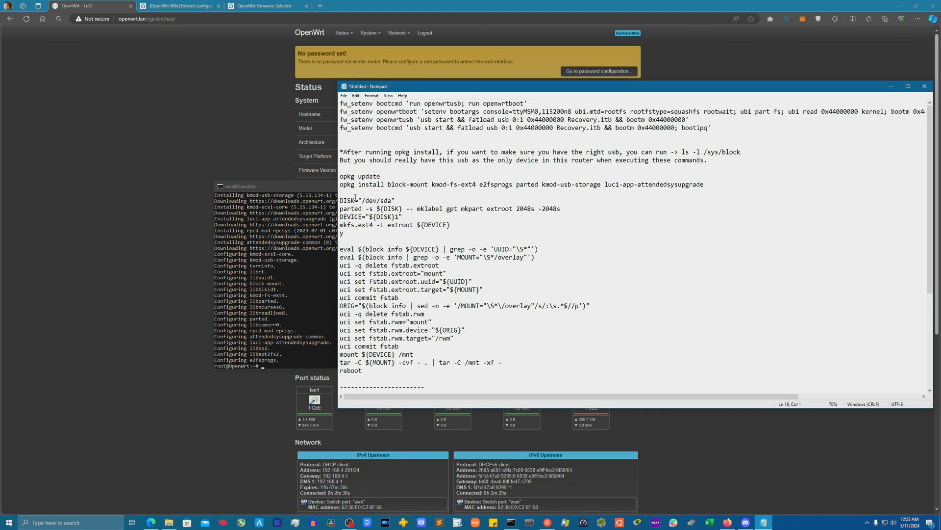
- Begin selecting the DISK, parted and mkfs.ext4 USB disk setup commands in Notepad
{"action": "left_click", "coordinate": [355, 200]}
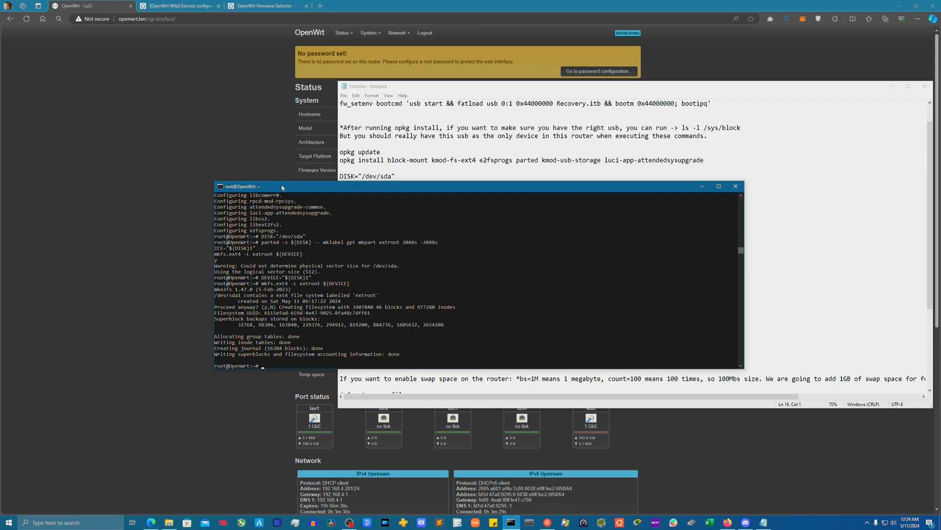
{"action": "mouse_move", "coordinate": [284, 343]}
{"action": "type", "text": "reboot"}
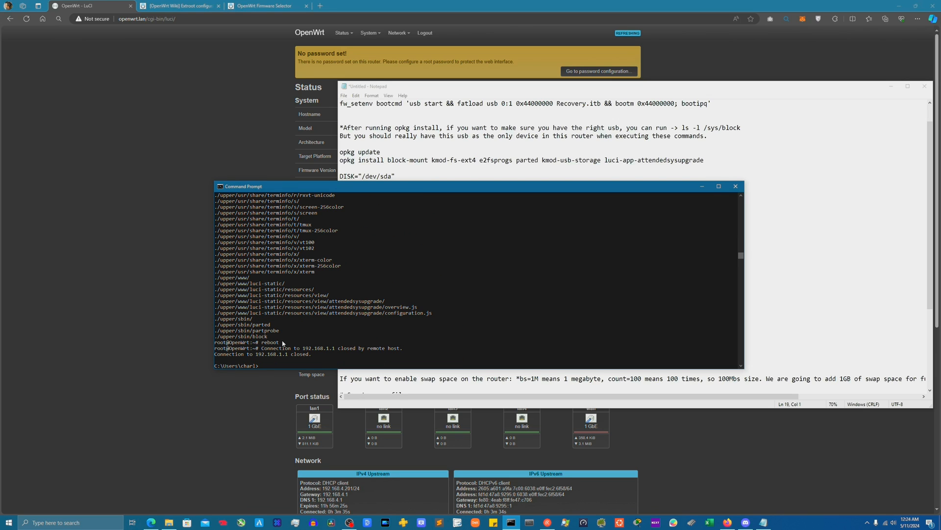
{"action": "mouse_move", "coordinate": [286, 349]}
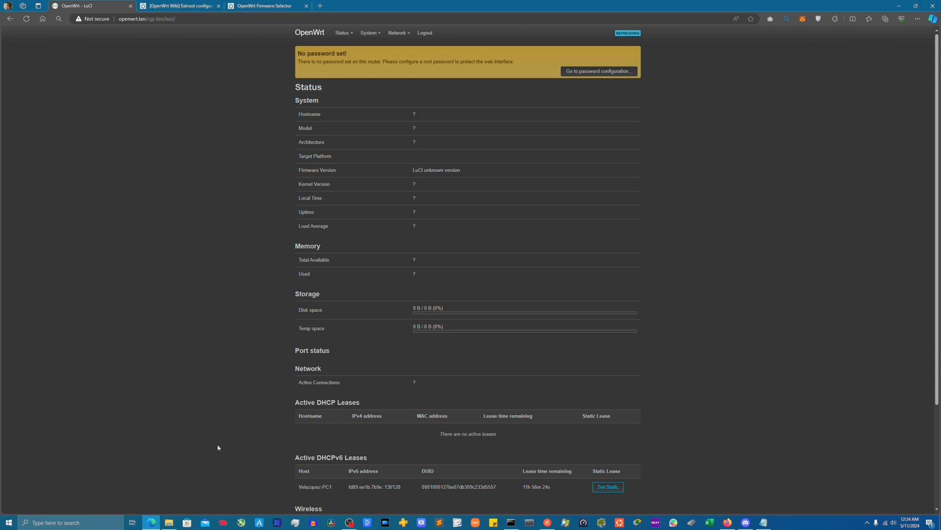
{"action": "mouse_move", "coordinate": [803, 448]}
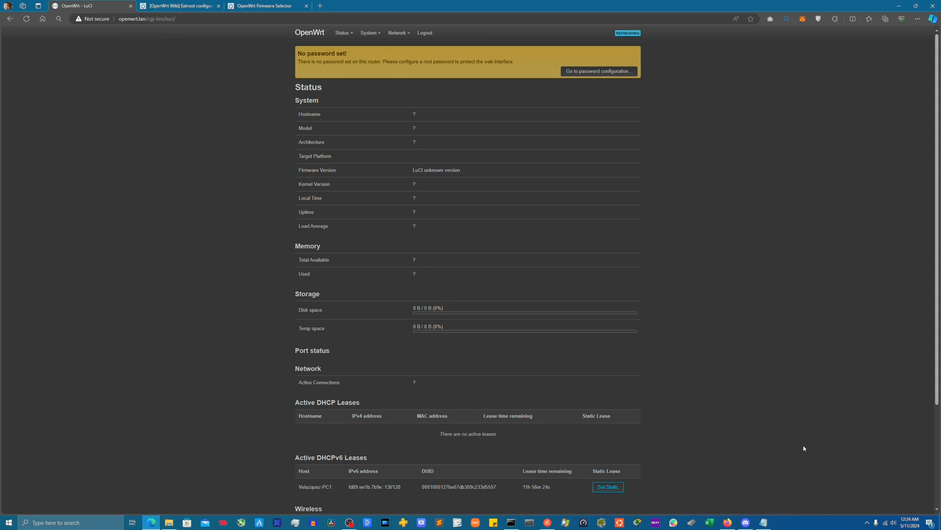
{"action": "mouse_move", "coordinate": [716, 473]}
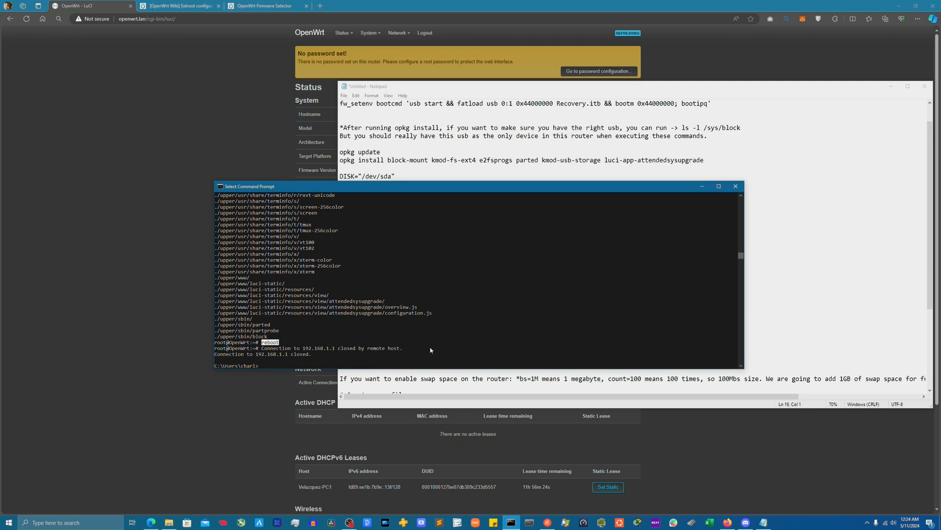
{"action": "mouse_move", "coordinate": [467, 305]}
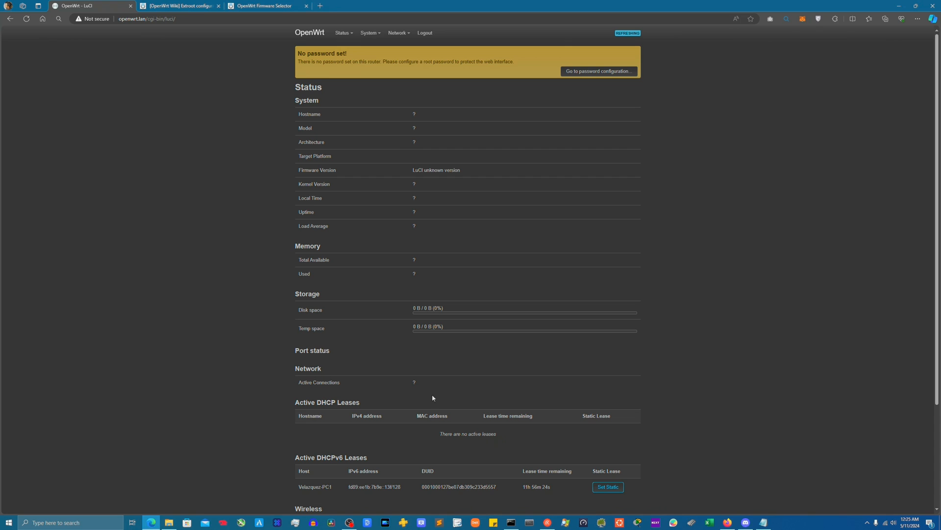
{"action": "mouse_move", "coordinate": [404, 319]}
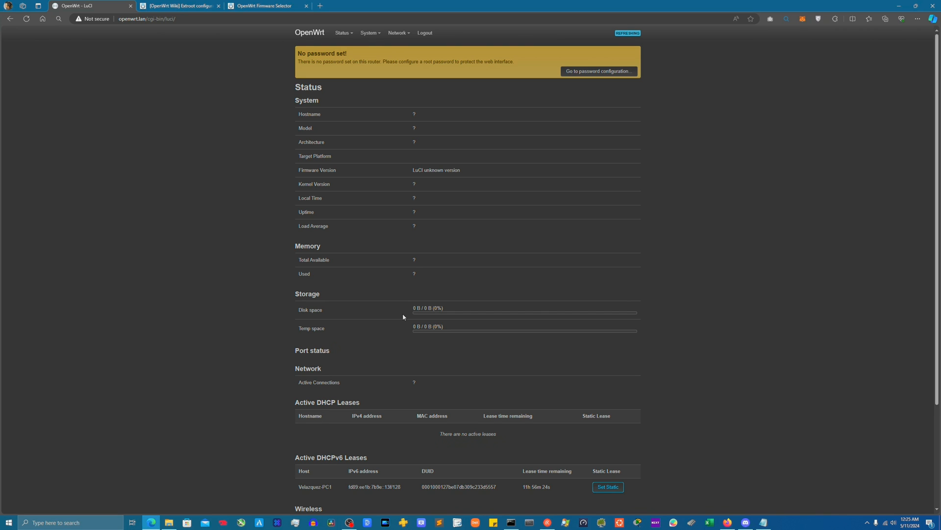
{"action": "mouse_move", "coordinate": [409, 313]}
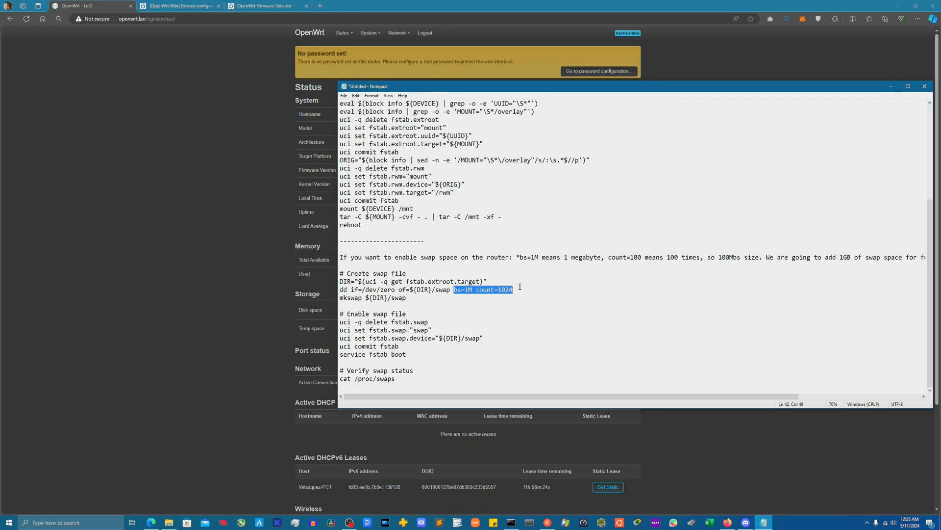
- Highlight the bs=1M and count=1024 values in the swap file dd command
{"action": "left_click", "coordinate": [454, 289]}
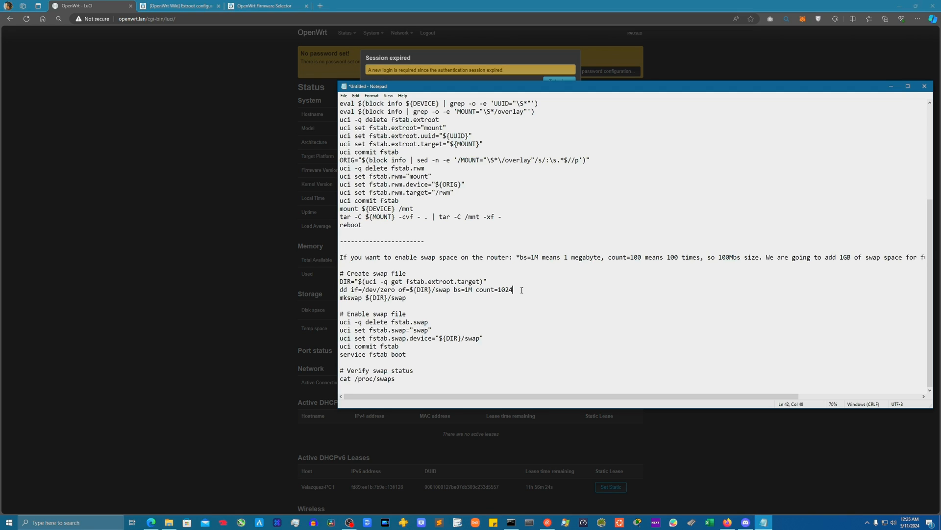
{"action": "double_click", "coordinate": [494, 290]}
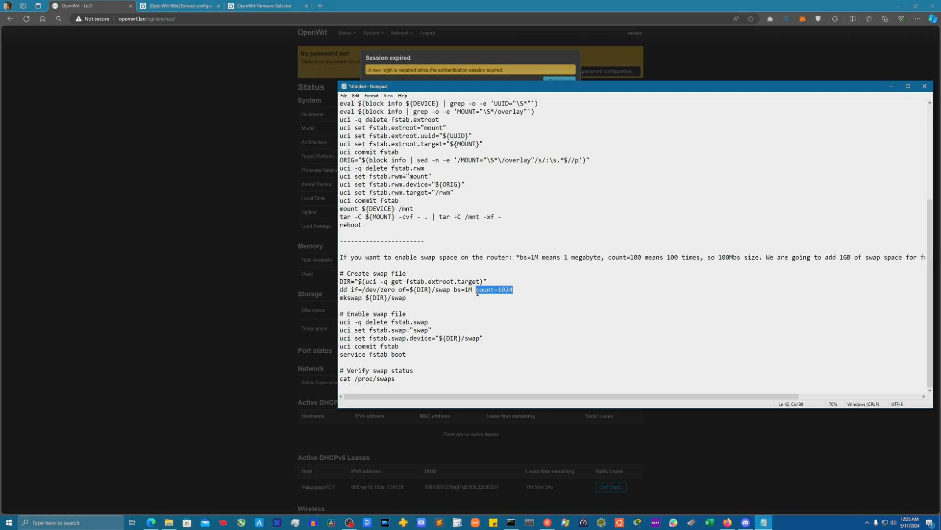
{"action": "double_click", "coordinate": [462, 289]}
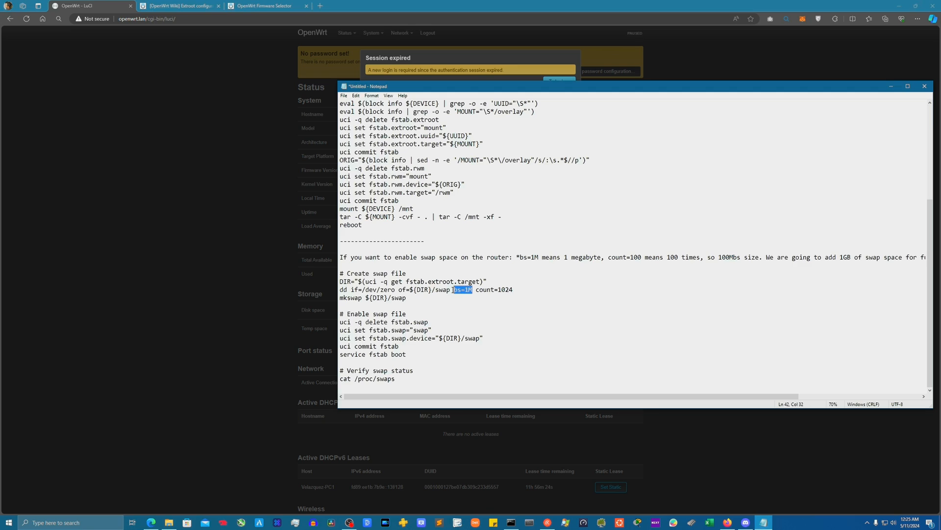
{"action": "left_click", "coordinate": [518, 289]}
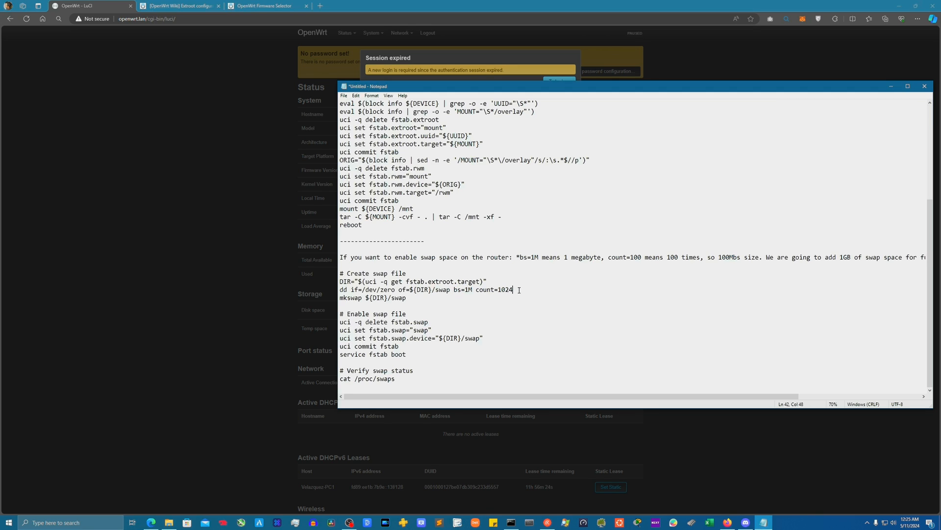
{"action": "double_click", "coordinate": [505, 290]}
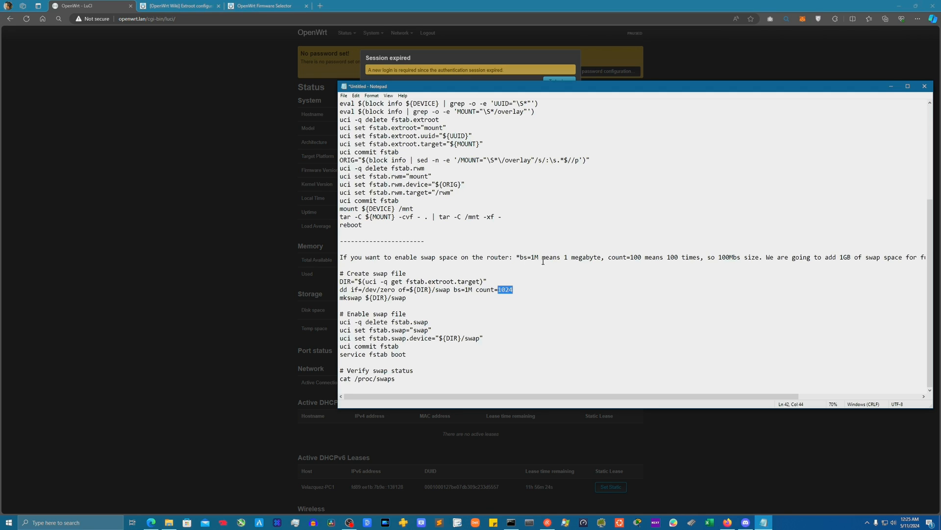
{"action": "mouse_move", "coordinate": [358, 385]}
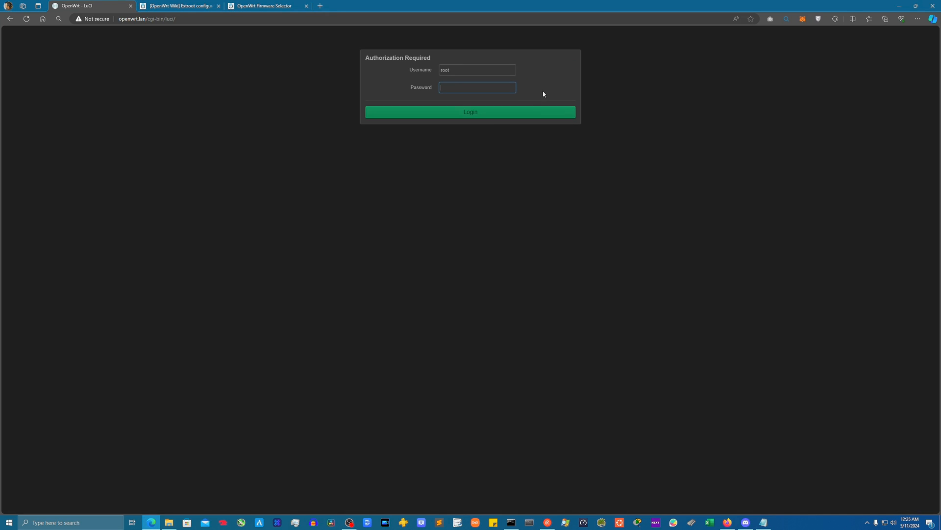
- Log back into LuCI and check firmware OpenWrt 23.05.0 on Status > Overview
{"action": "left_click", "coordinate": [470, 112]}
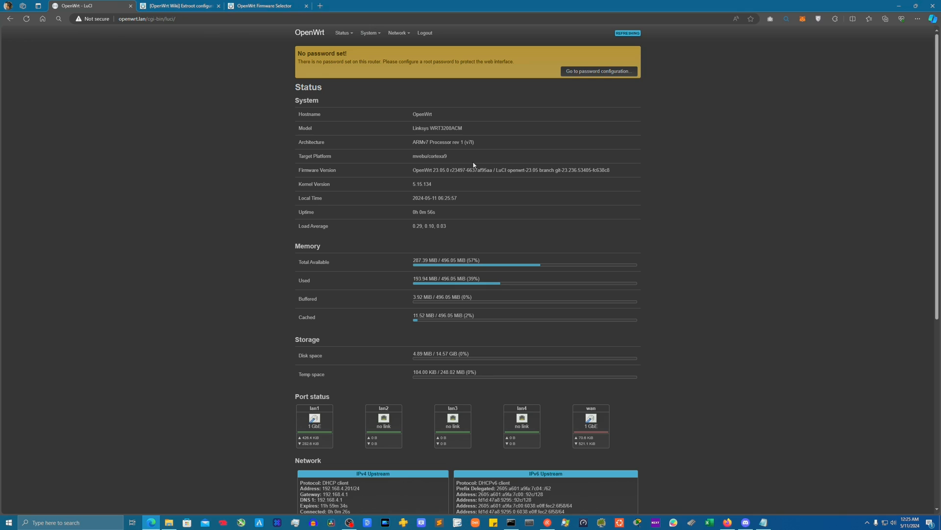
{"action": "mouse_move", "coordinate": [284, 357]}
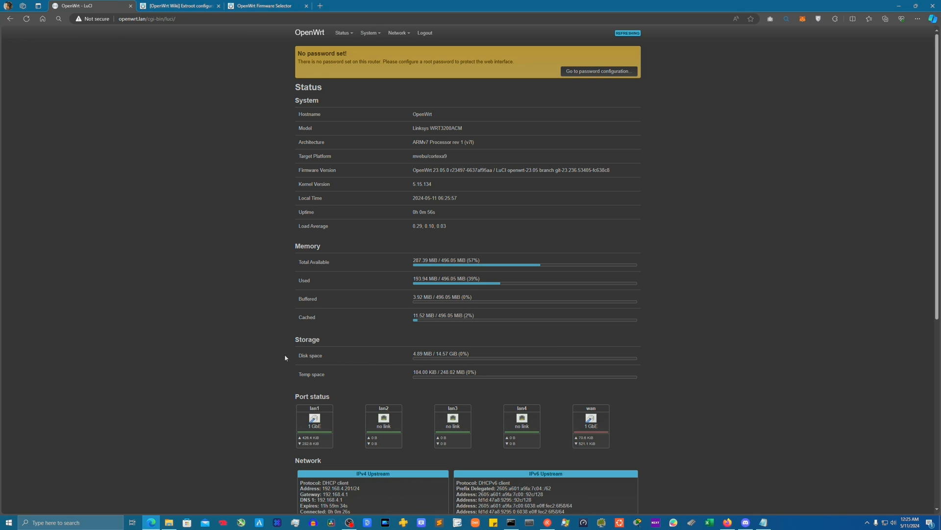
{"action": "double_click", "coordinate": [310, 355]}
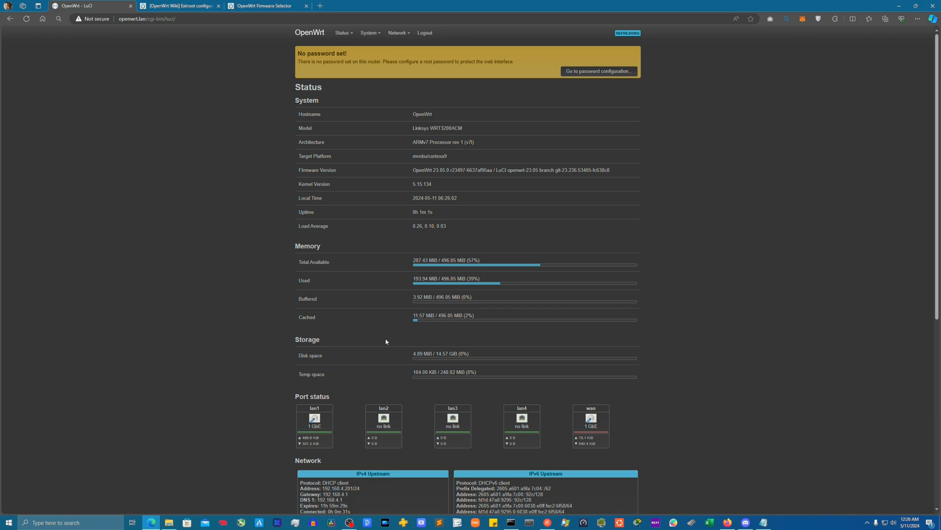
{"action": "mouse_move", "coordinate": [411, 342]}
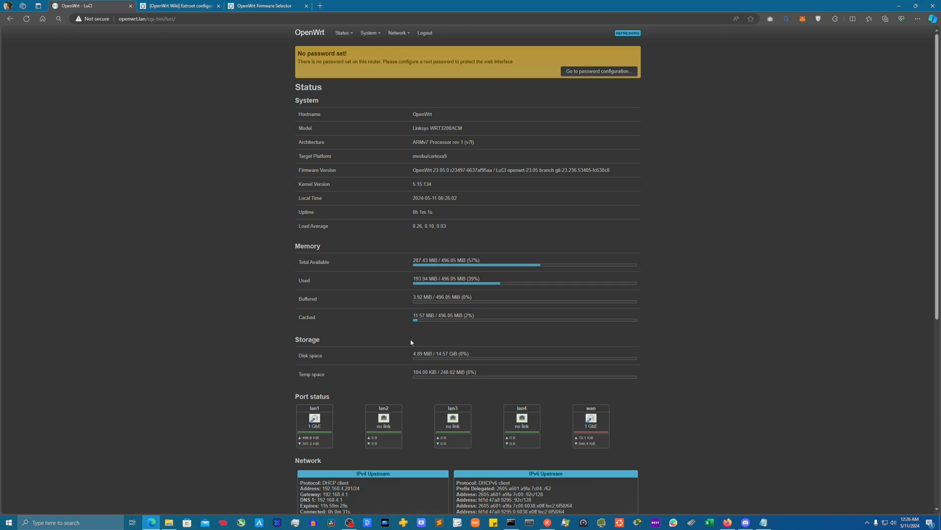
{"action": "mouse_move", "coordinate": [594, 235]}
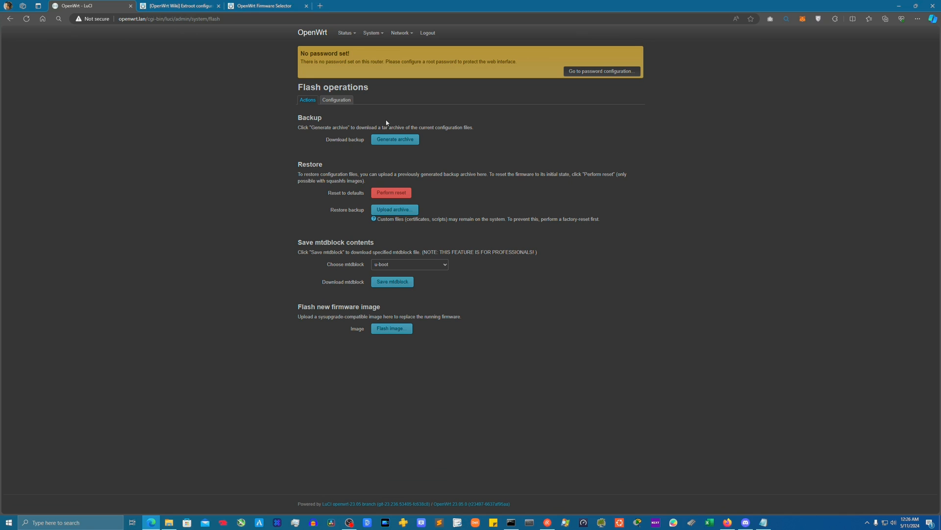
{"action": "mouse_move", "coordinate": [318, 307]}
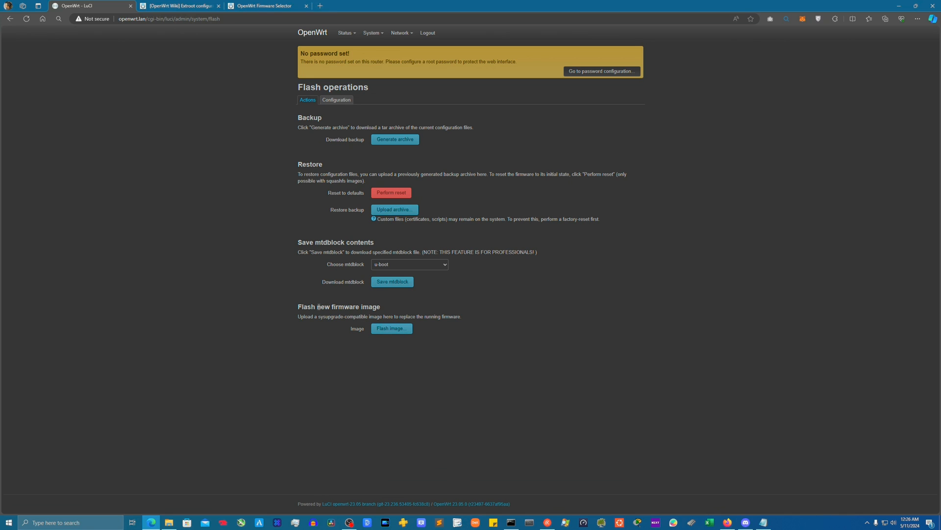
{"action": "mouse_move", "coordinate": [404, 341]}
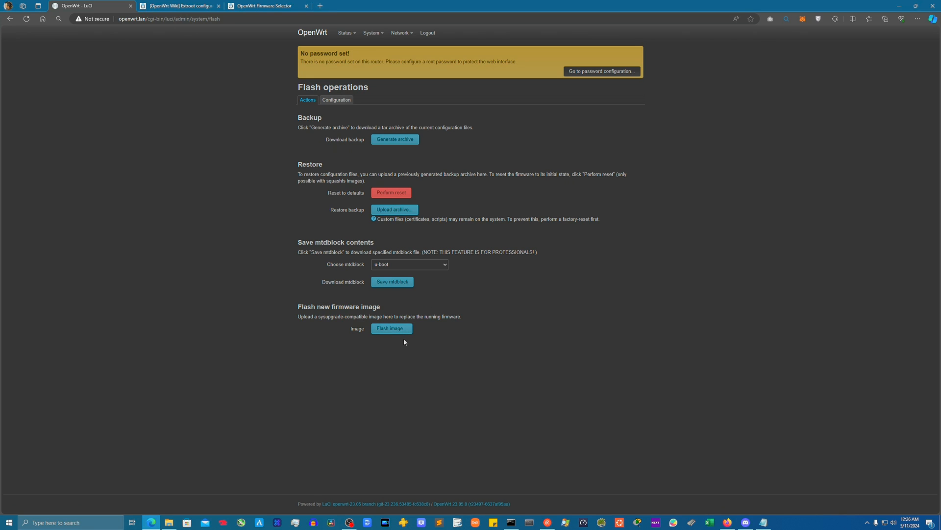
{"action": "left_click", "coordinate": [345, 32]}
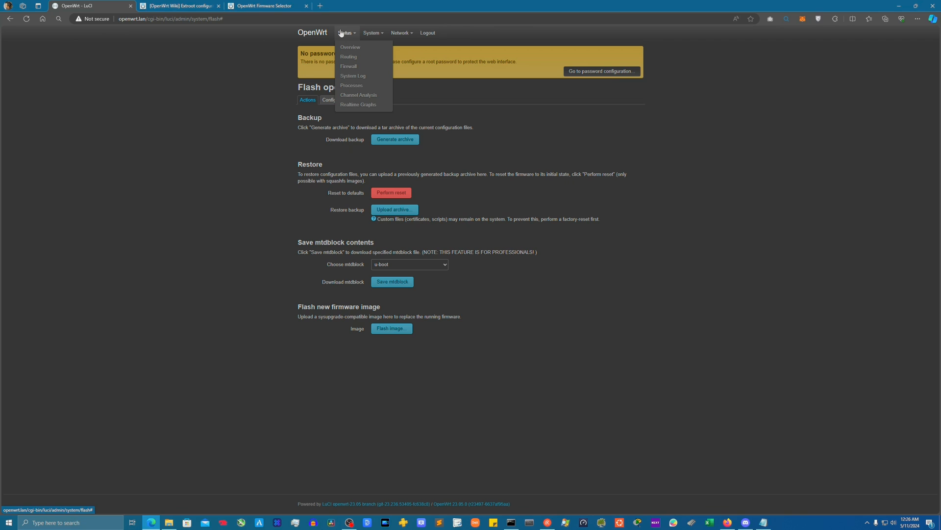
{"action": "left_click", "coordinate": [350, 47]}
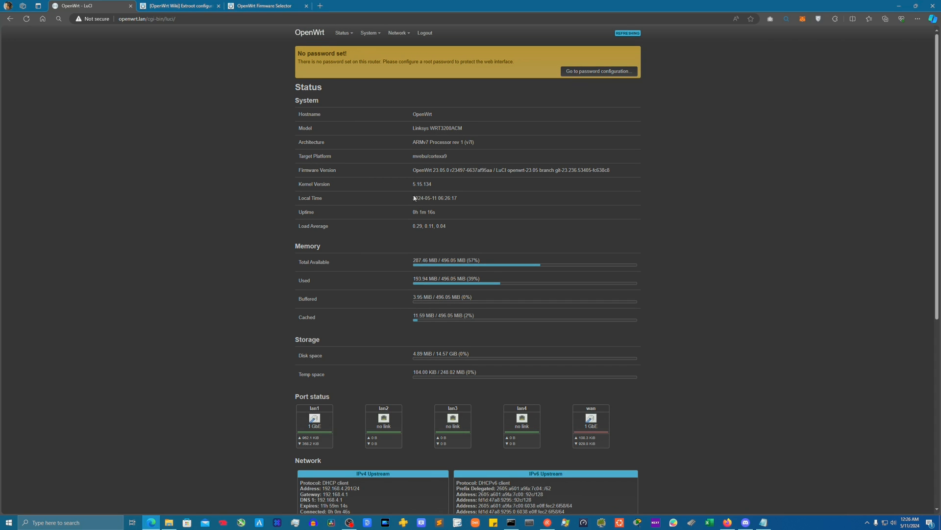
{"action": "mouse_move", "coordinate": [414, 212]}
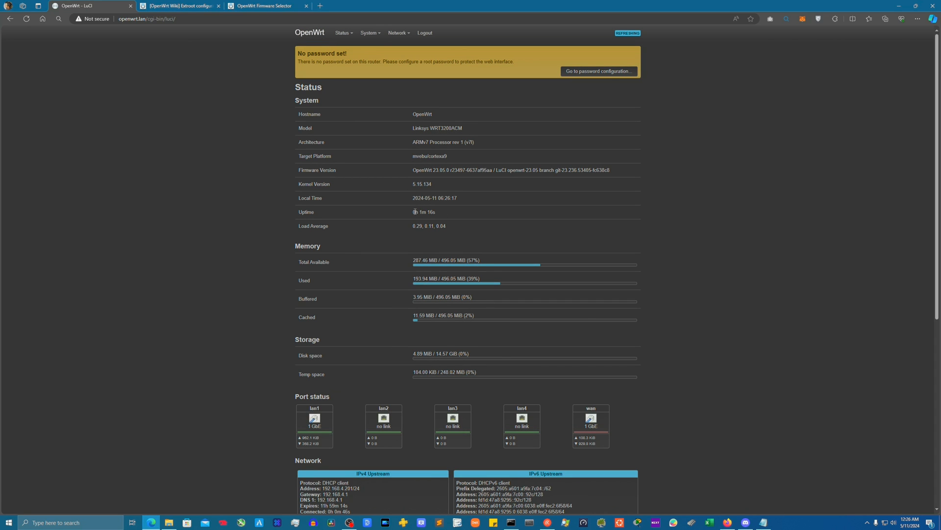
{"action": "mouse_move", "coordinate": [440, 169]}
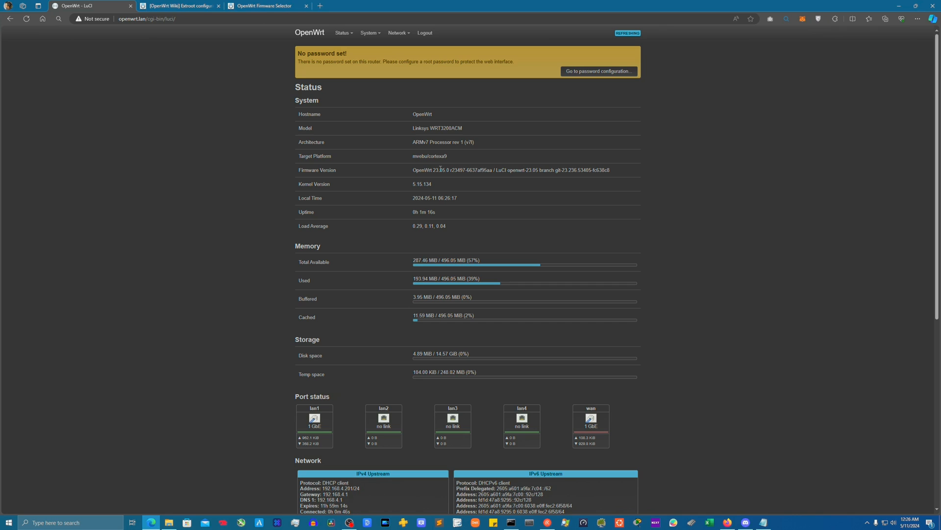
{"action": "double_click", "coordinate": [428, 170]}
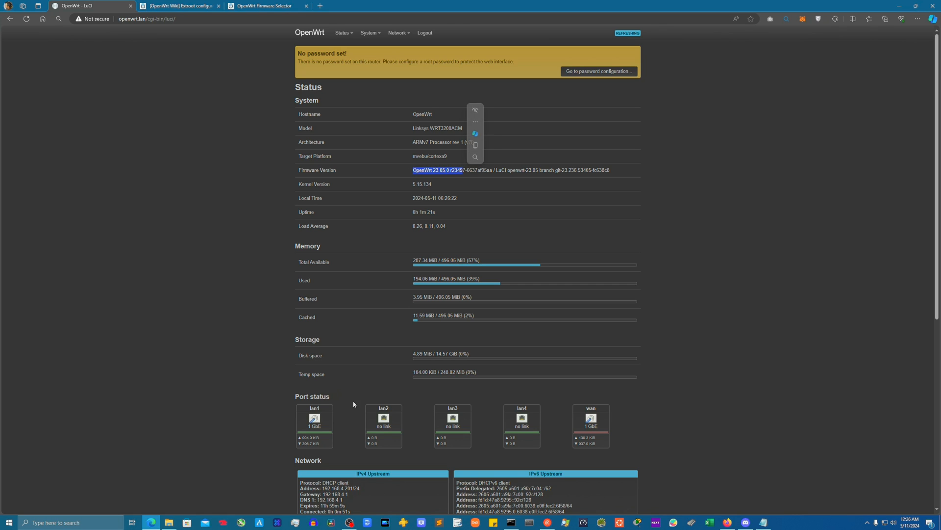
{"action": "left_click", "coordinate": [354, 310]}
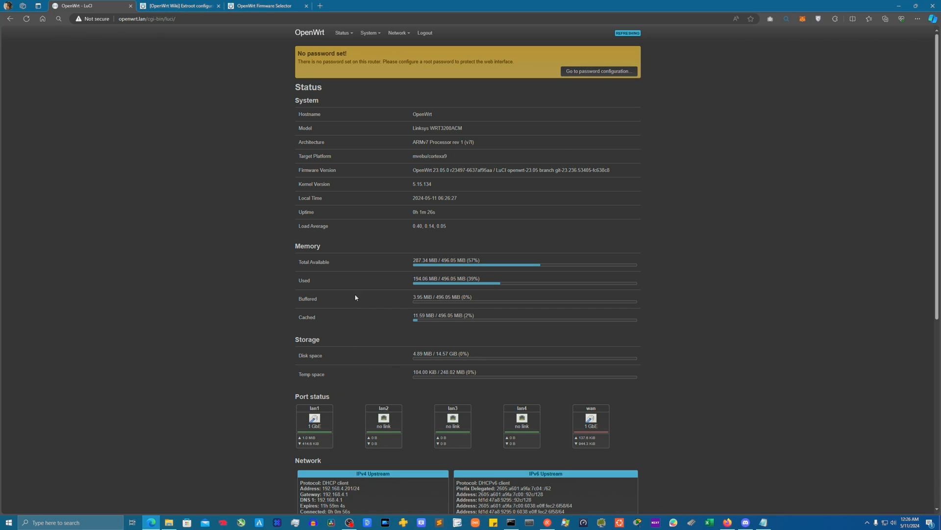
{"action": "mouse_move", "coordinate": [458, 388]}
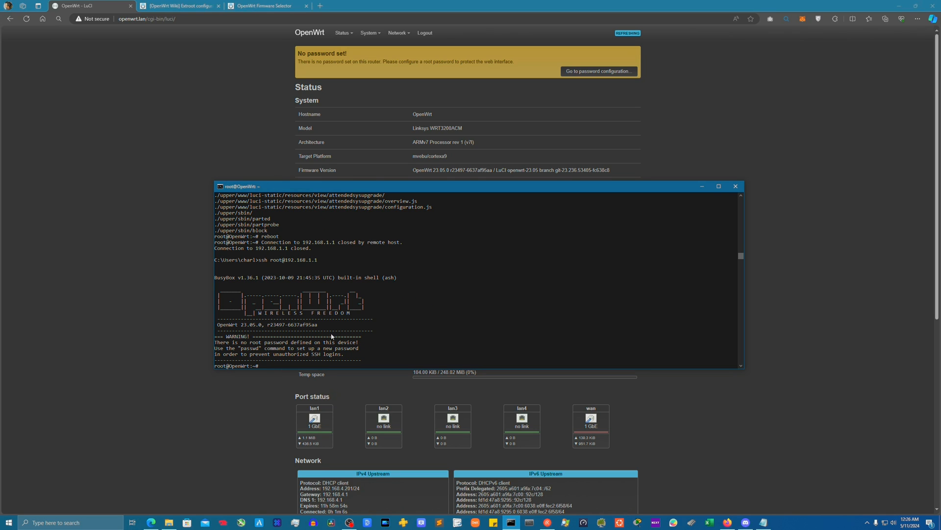
{"action": "mouse_move", "coordinate": [331, 326]}
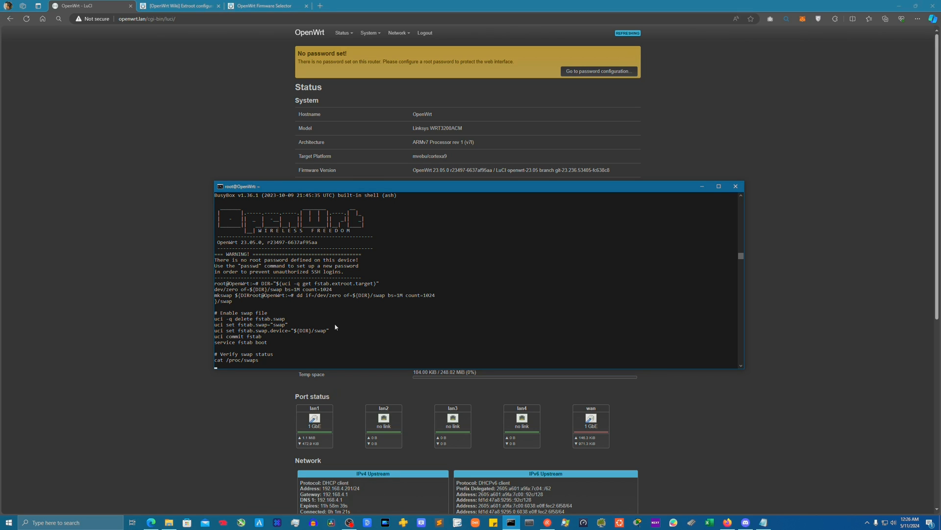
{"action": "mouse_move", "coordinate": [377, 314]}
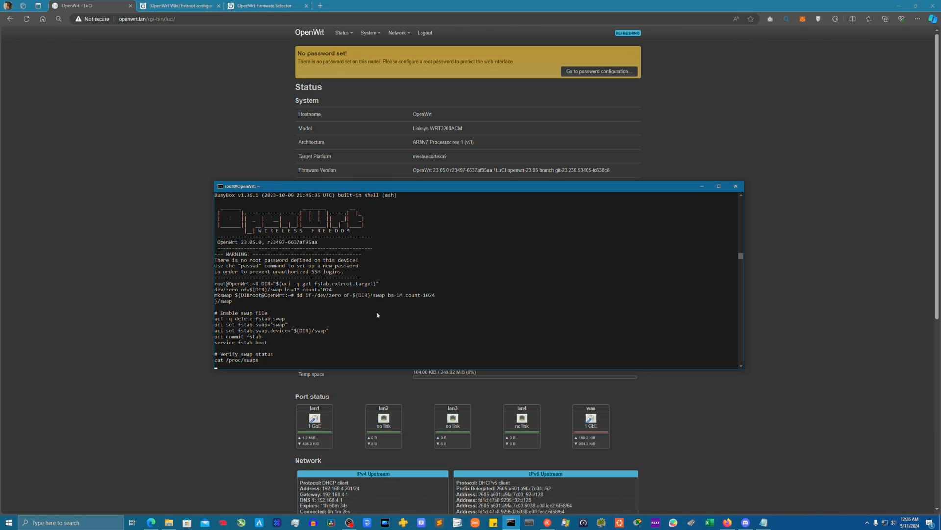
{"action": "mouse_move", "coordinate": [351, 345]}
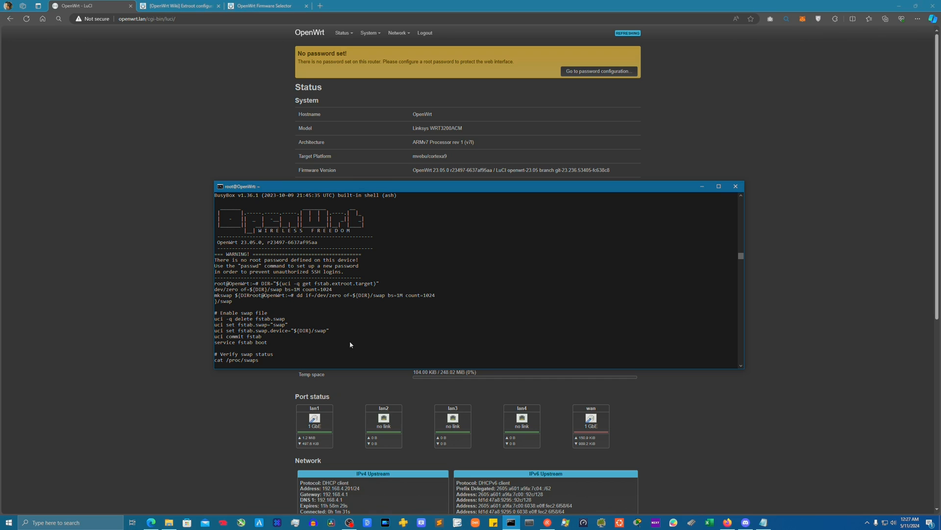
{"action": "mouse_move", "coordinate": [232, 364]}
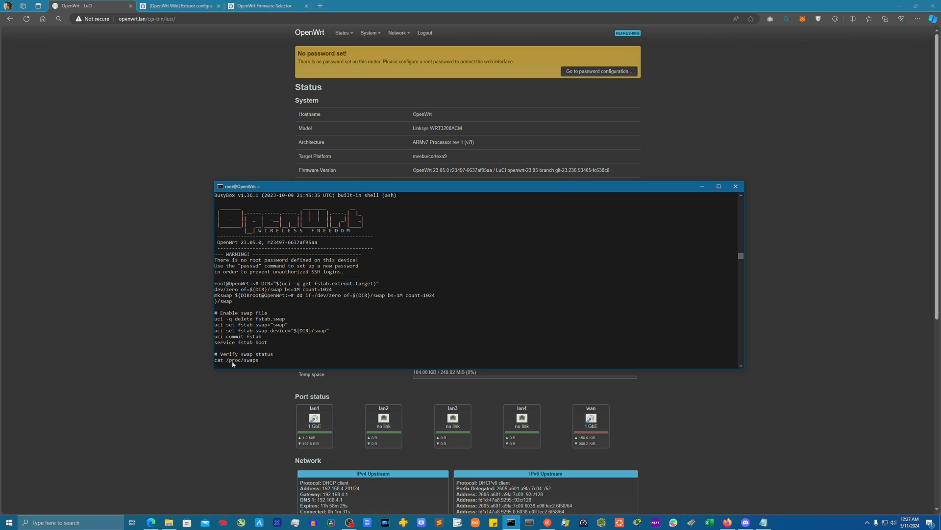
{"action": "mouse_move", "coordinate": [434, 363]}
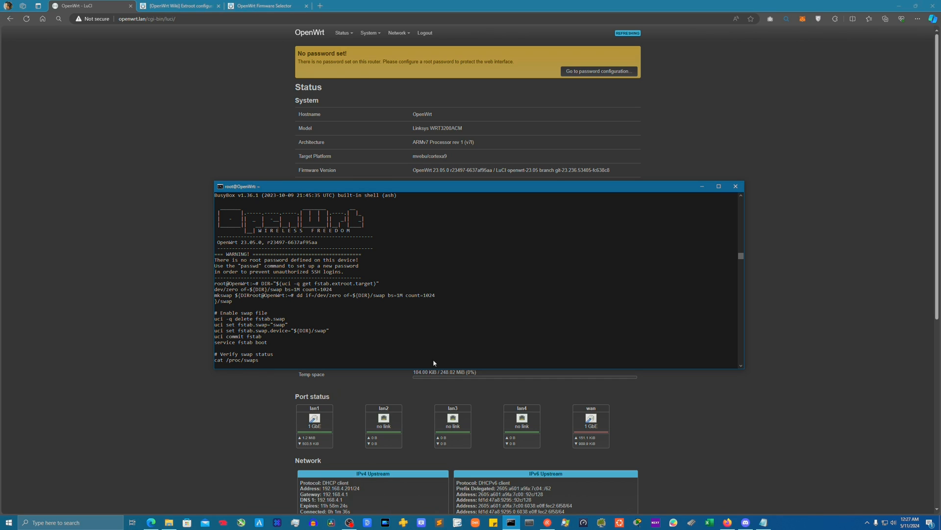
{"action": "mouse_move", "coordinate": [617, 369]}
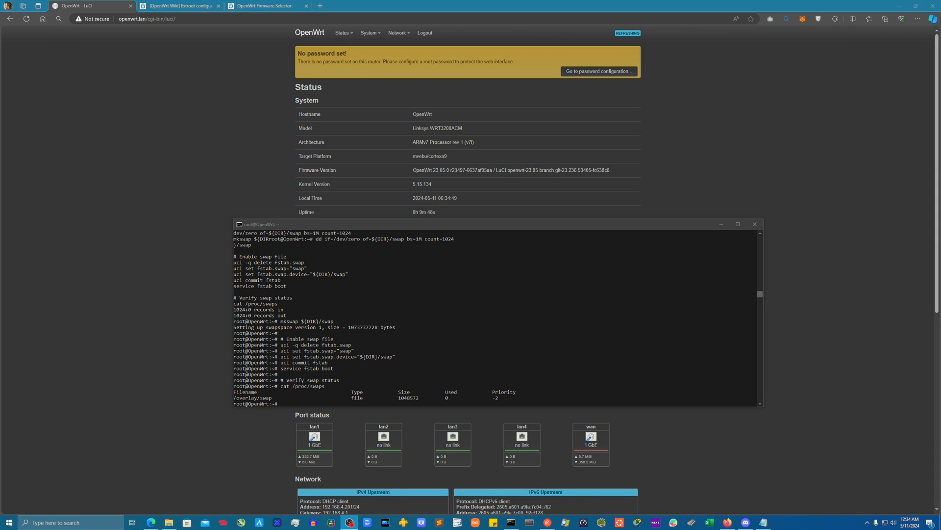
{"action": "mouse_move", "coordinate": [625, 422]}
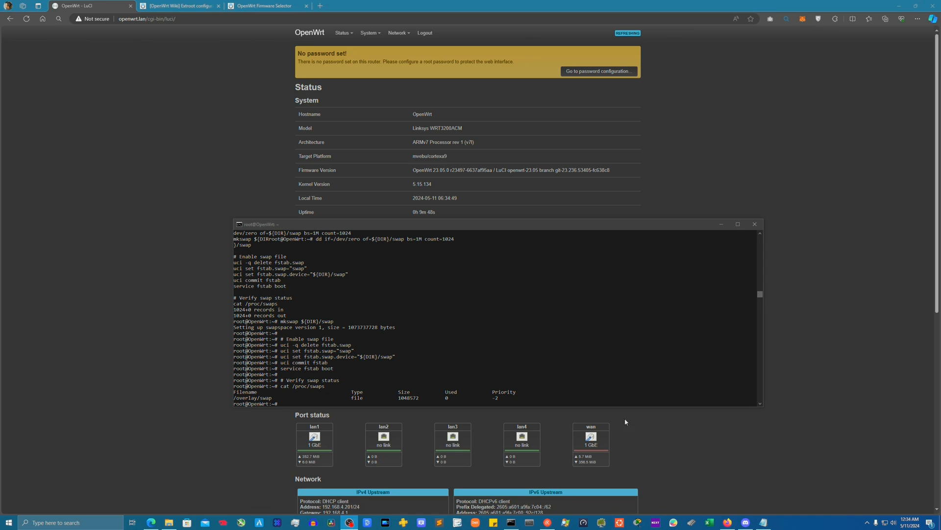
{"action": "mouse_move", "coordinate": [655, 426]}
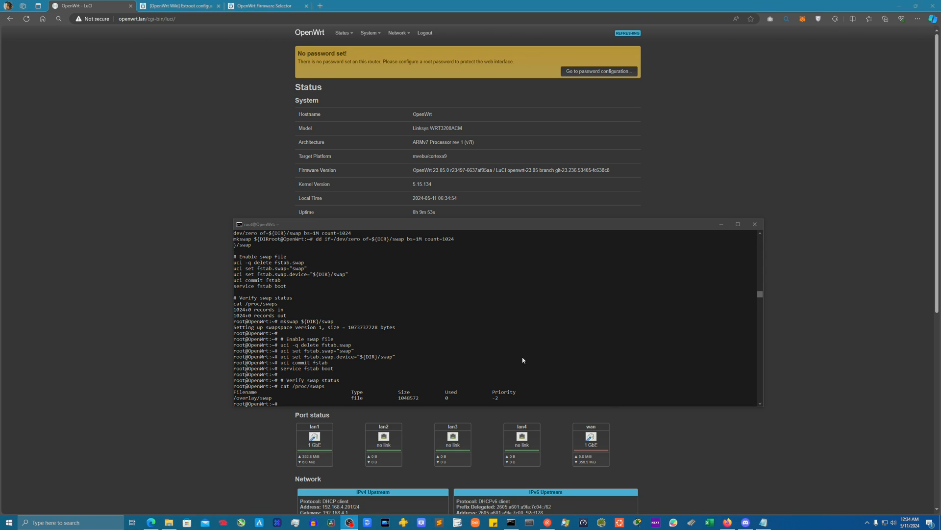
{"action": "mouse_move", "coordinate": [530, 358]}
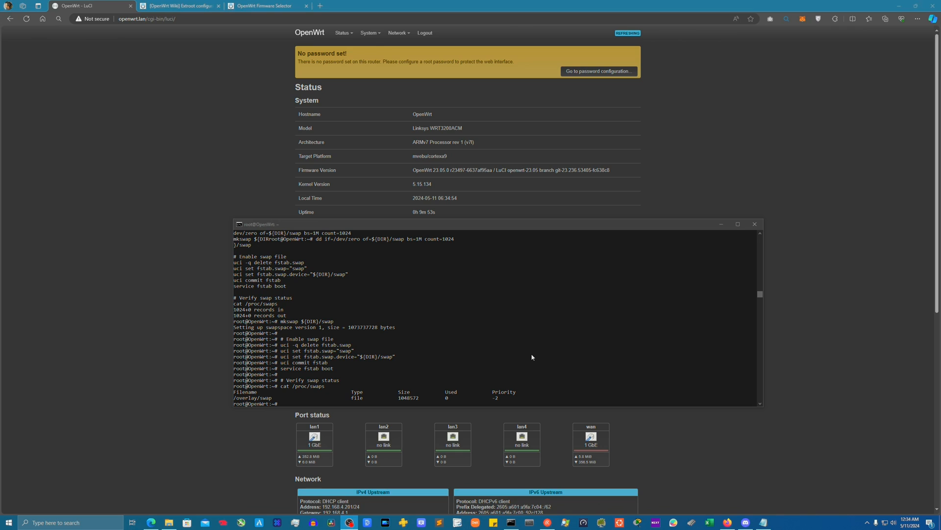
{"action": "mouse_move", "coordinate": [425, 290]}
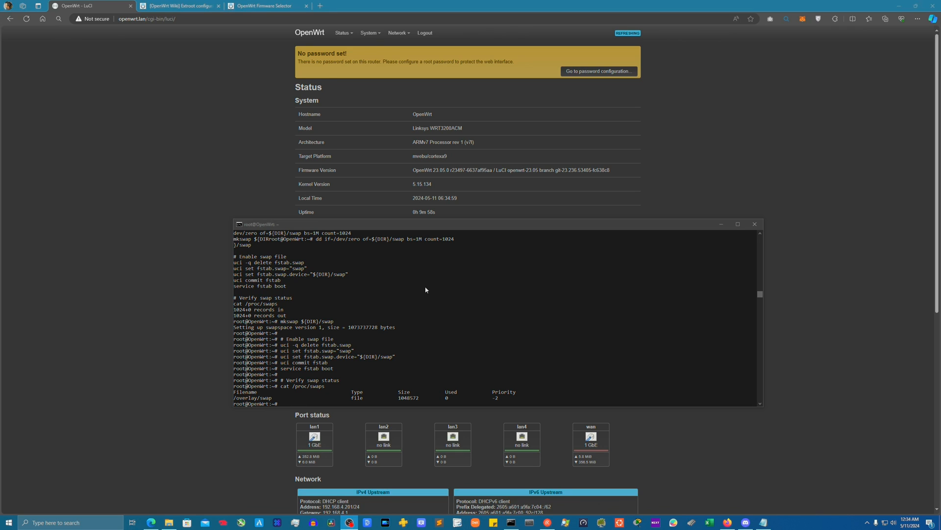
{"action": "mouse_move", "coordinate": [394, 233]}
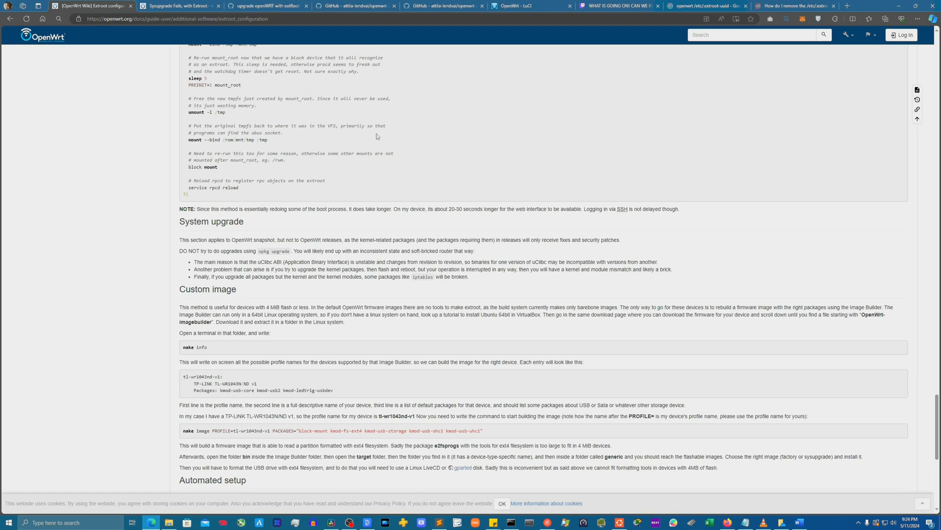
{"action": "mouse_move", "coordinate": [186, 222]}
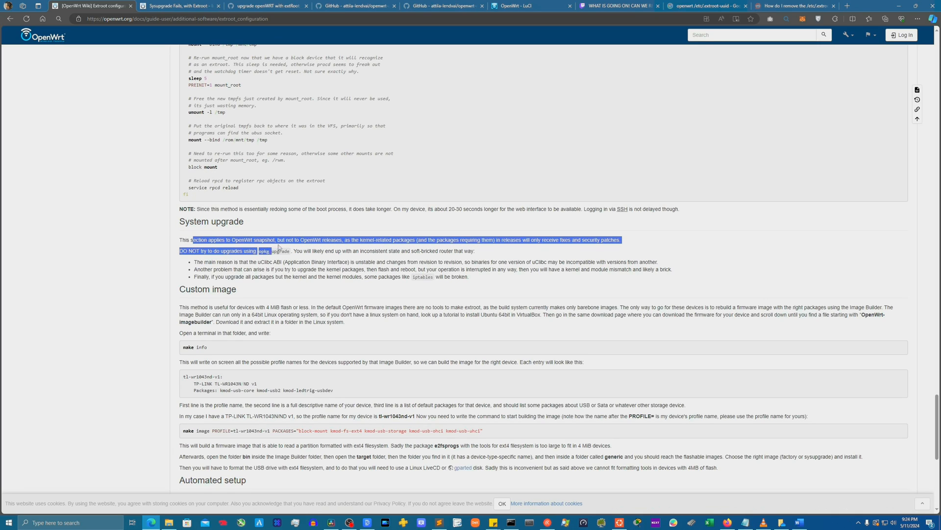
- Move down the extroot wiki page to the System upgrade heading
{"action": "left_click", "coordinate": [425, 238]}
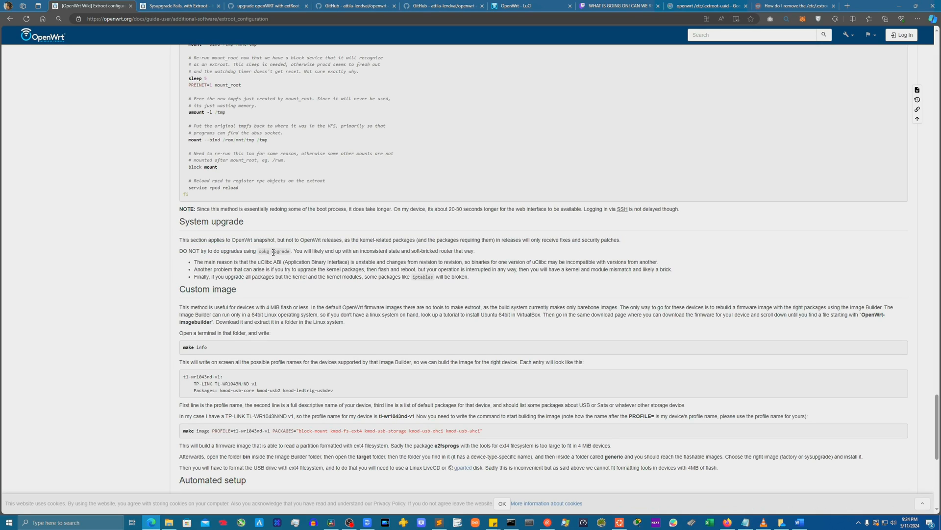
{"action": "mouse_move", "coordinate": [291, 252]}
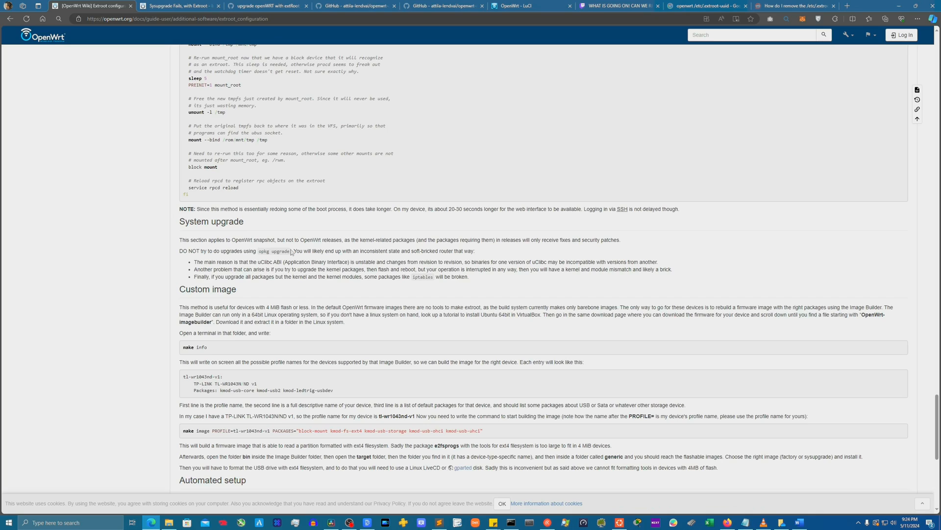
{"action": "mouse_move", "coordinate": [203, 224]}
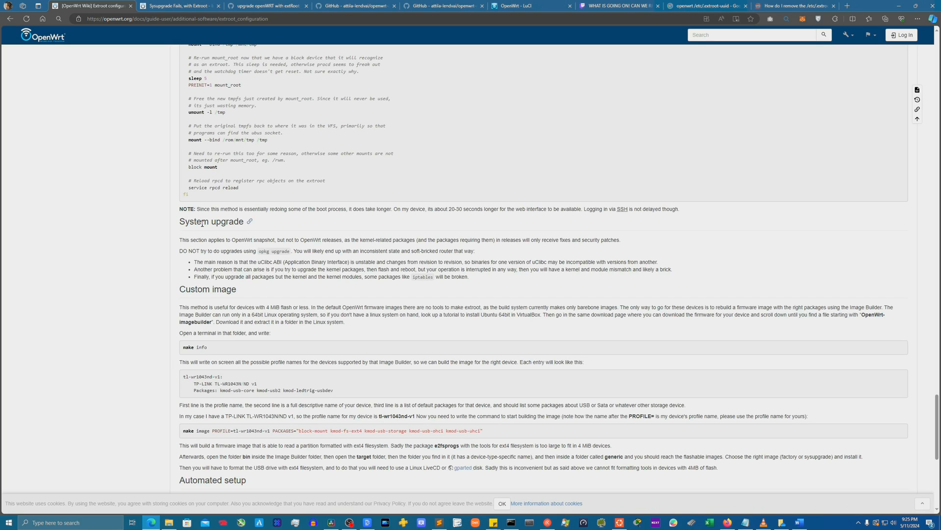
{"action": "mouse_move", "coordinate": [167, 222]}
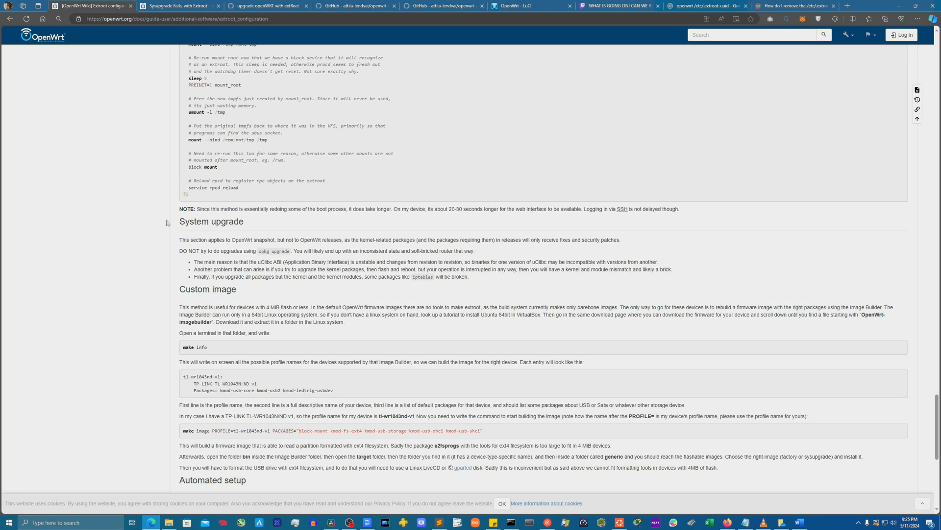
{"action": "double_click", "coordinate": [211, 222]}
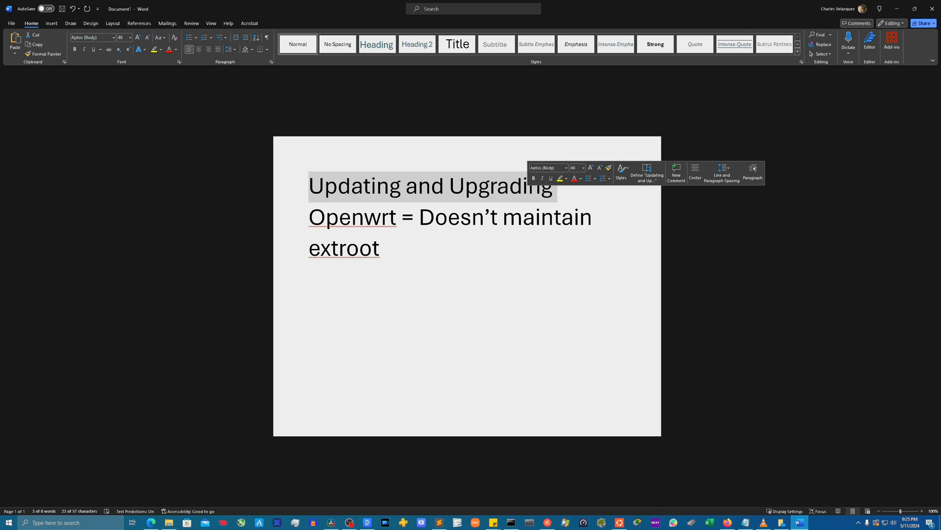
- Type 'Opkg packages' on a new line under the upgrade remark and select it
{"action": "left_click", "coordinate": [309, 317]}
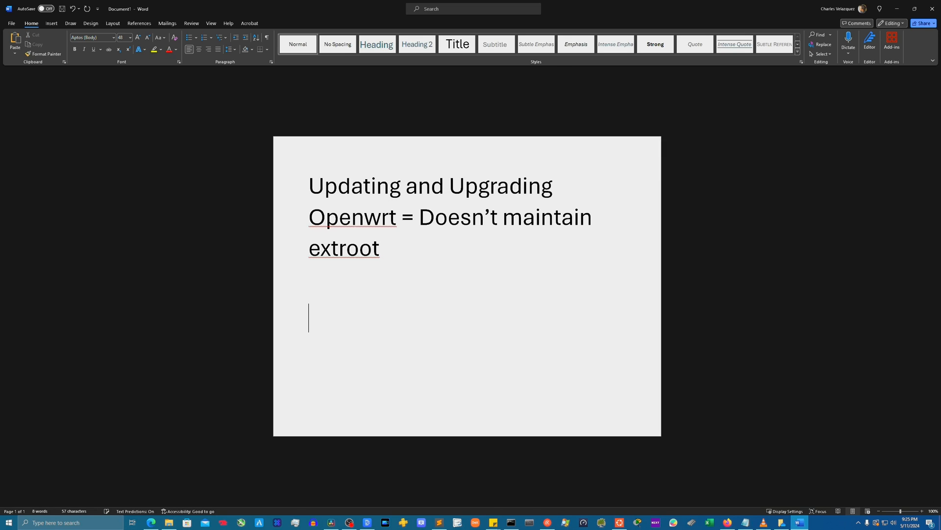
{"action": "type", "text": "Opkg pa"}
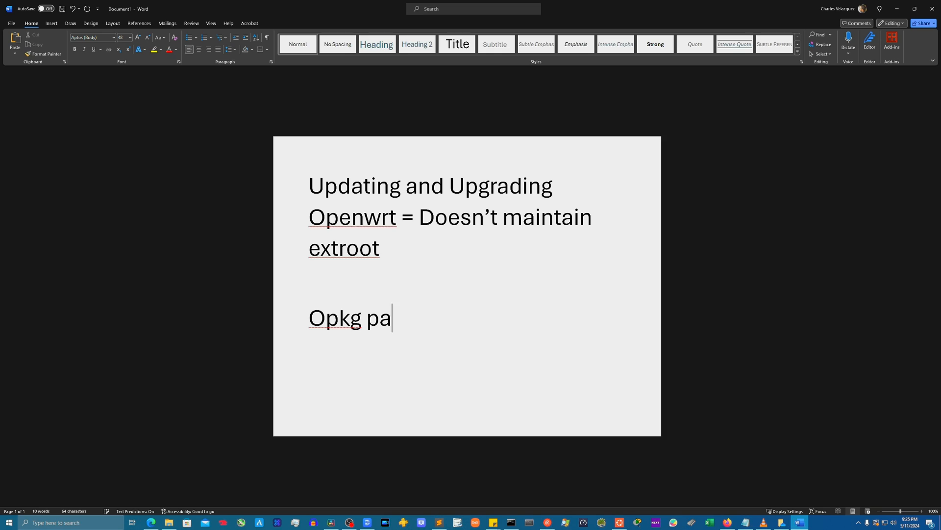
{"action": "type", "text": "ckga"}
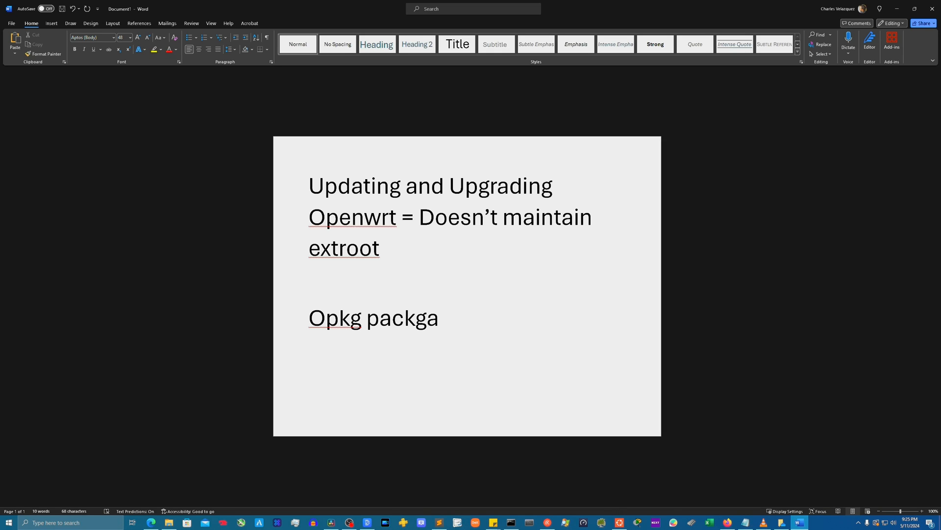
{"action": "key", "text": "Backspace"}
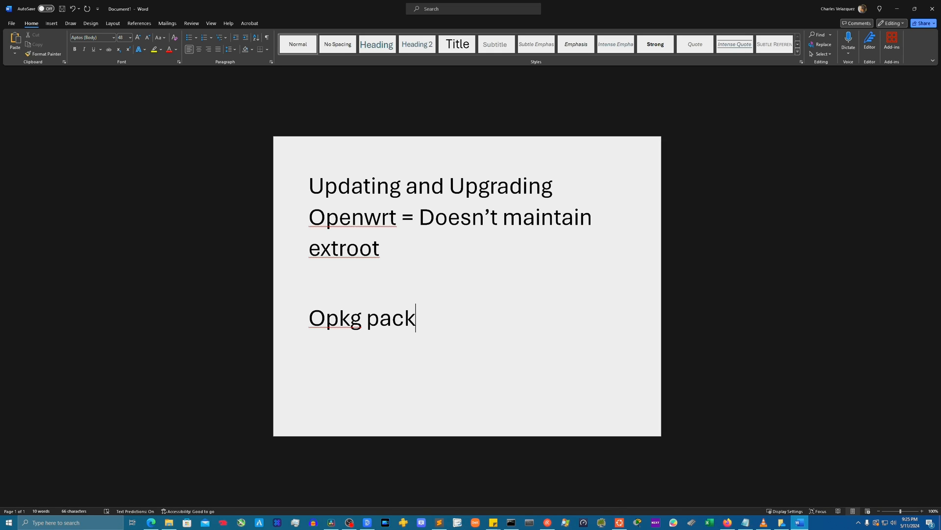
{"action": "type", "text": "ages"}
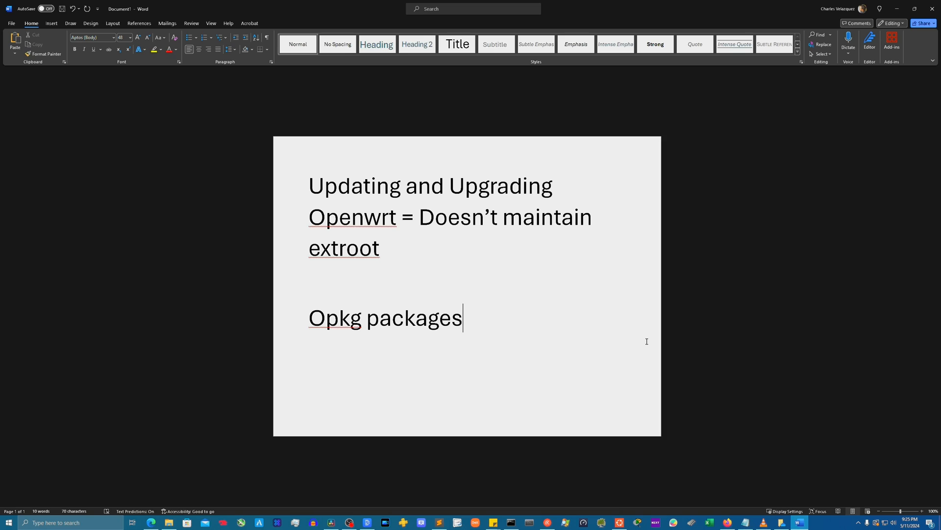
{"action": "mouse_move", "coordinate": [573, 317]}
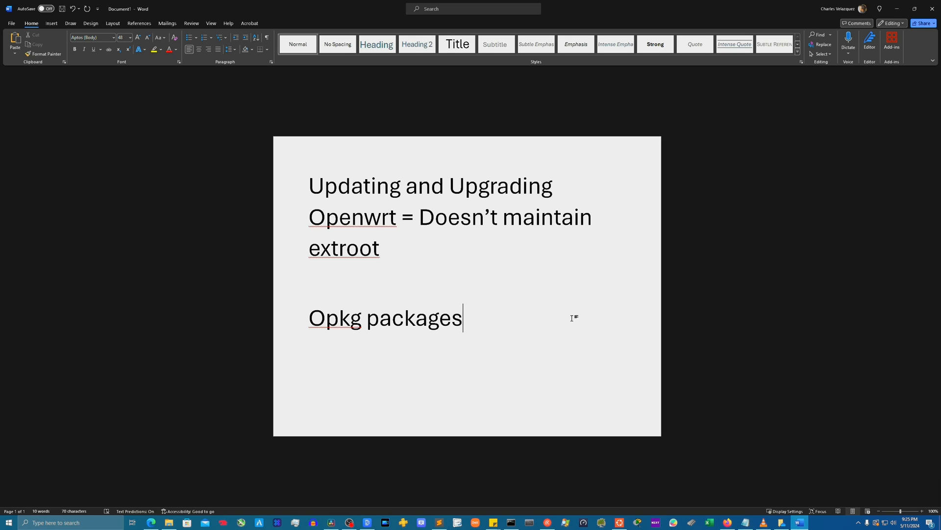
{"action": "mouse_move", "coordinate": [693, 320]}
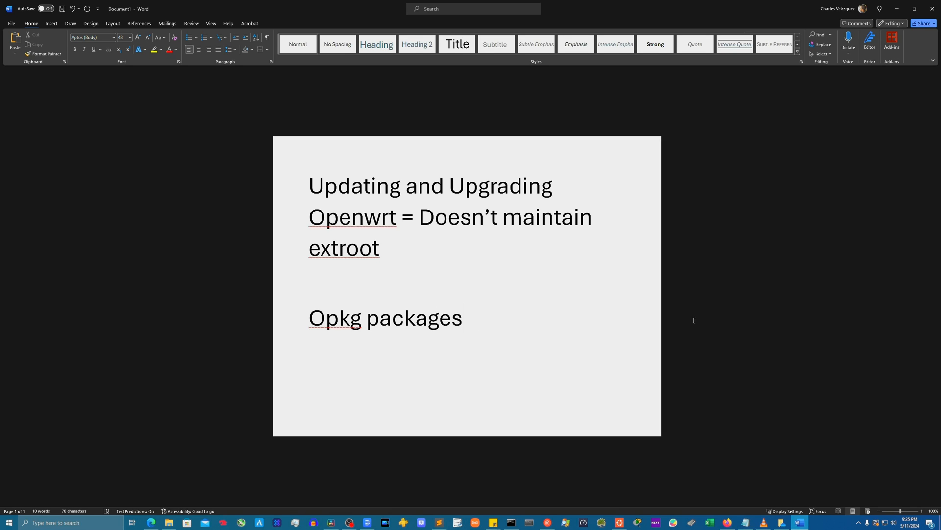
{"action": "mouse_move", "coordinate": [510, 326]}
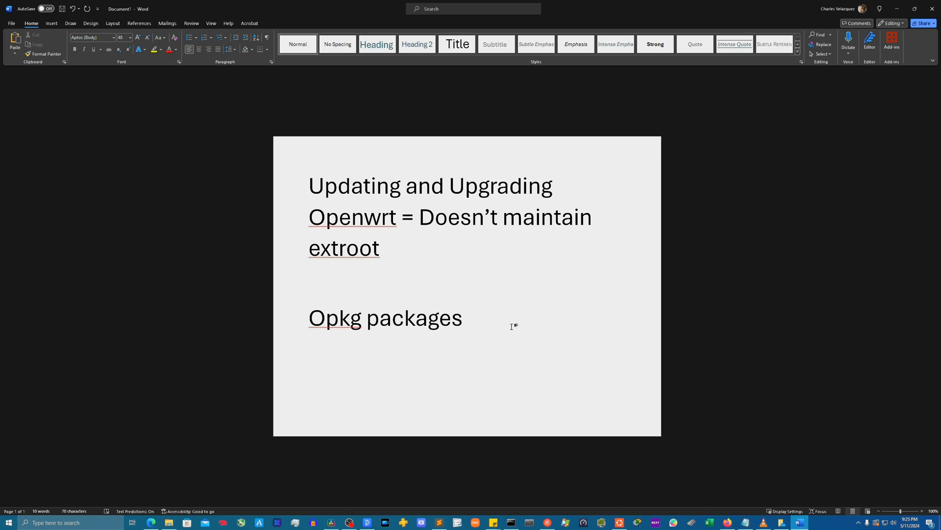
{"action": "left_click", "coordinate": [463, 317]}
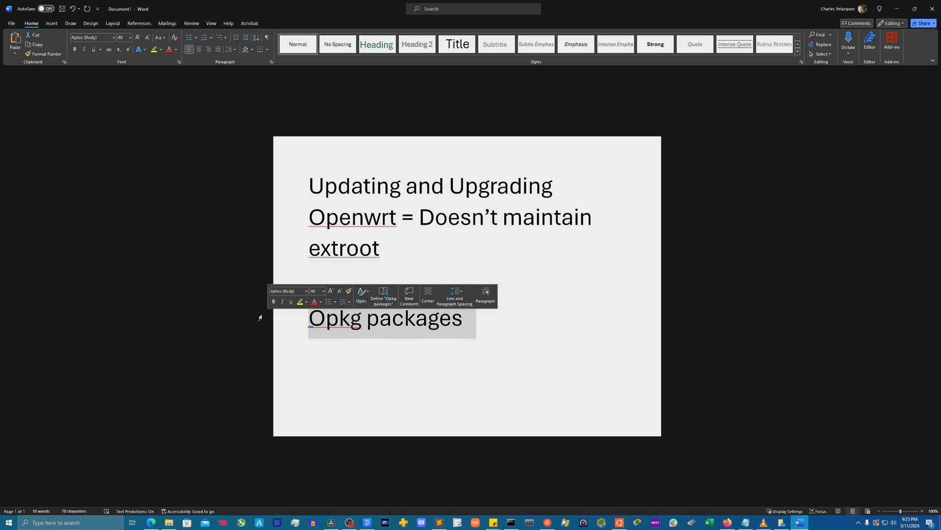
{"action": "double_click", "coordinate": [335, 318]}
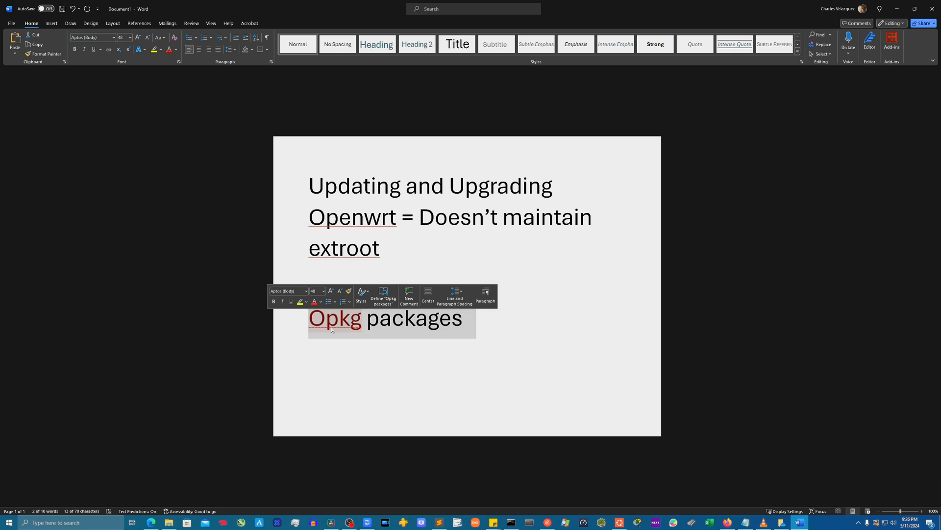
{"action": "left_click", "coordinate": [498, 335]}
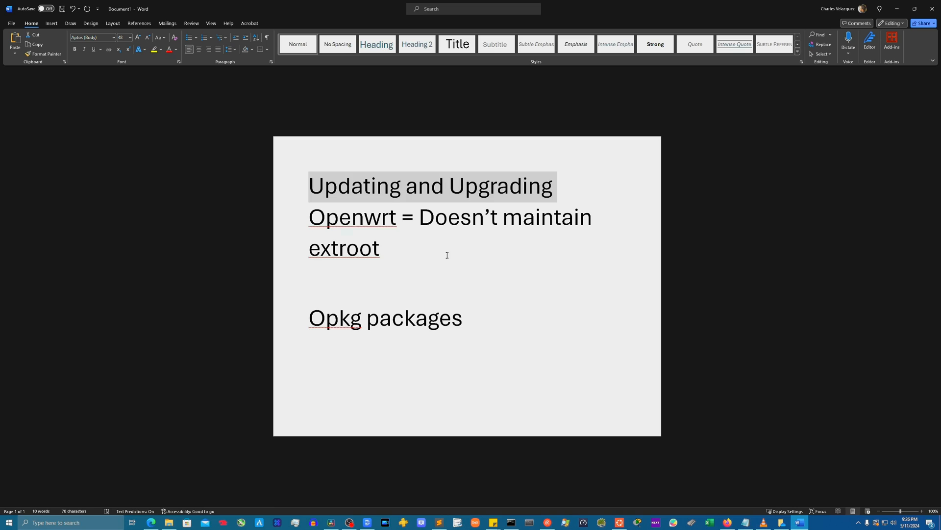
{"action": "left_click", "coordinate": [380, 247]}
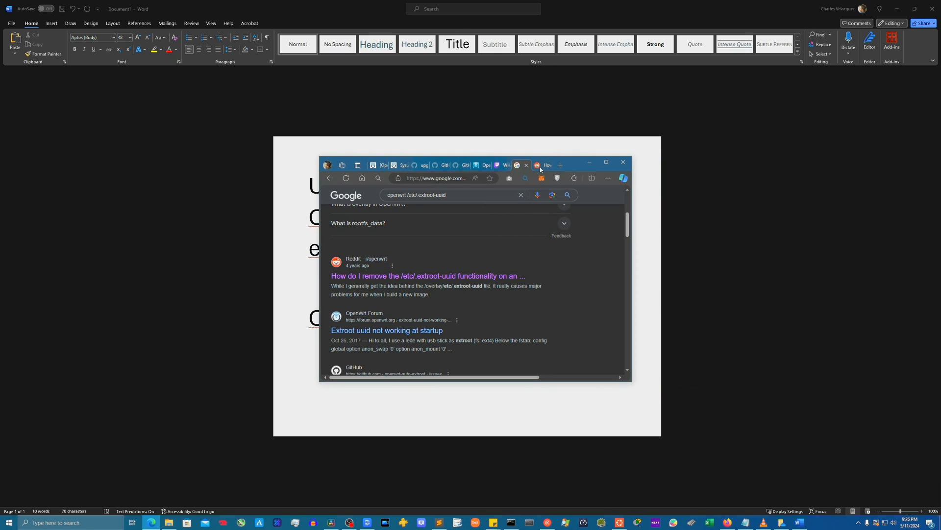
- Open the Reddit thread from Google and highlight /etc/.extroot-uuid in its title
{"action": "left_click", "coordinate": [427, 276]}
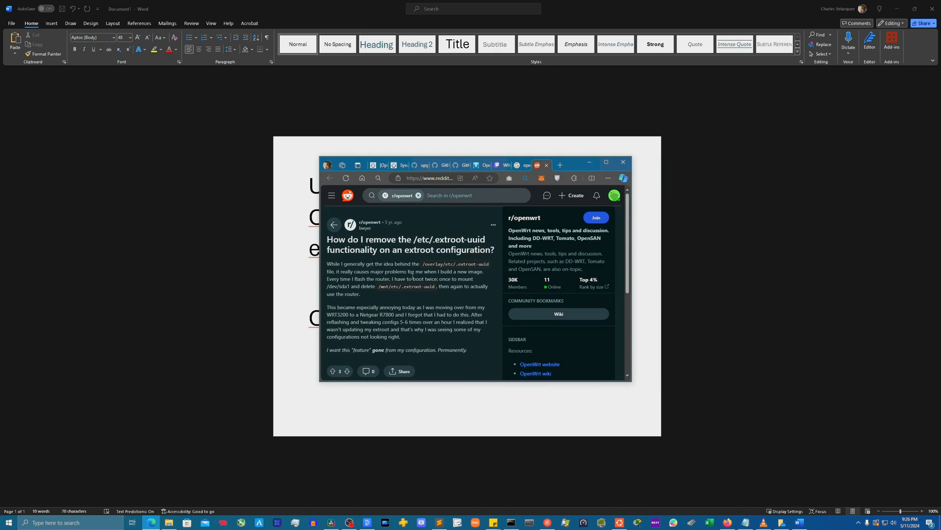
{"action": "double_click", "coordinate": [449, 239]}
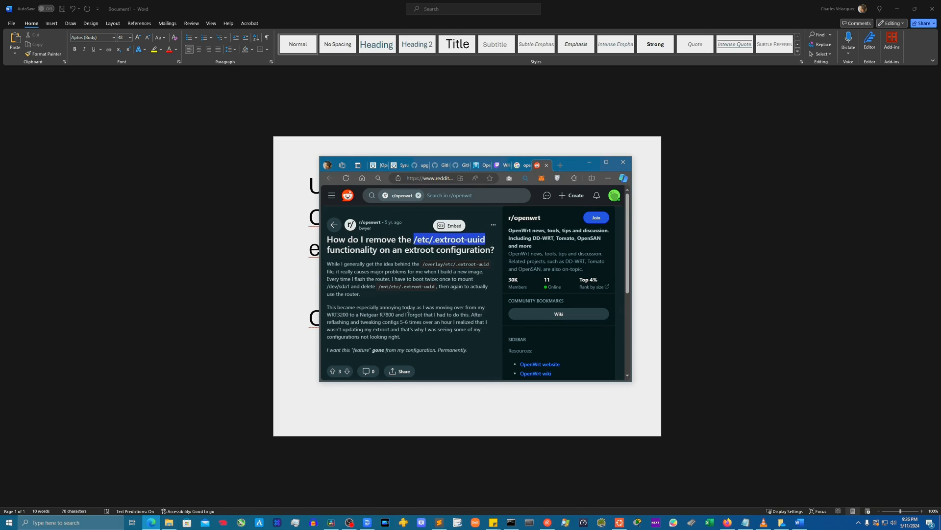
{"action": "mouse_move", "coordinate": [578, 169]}
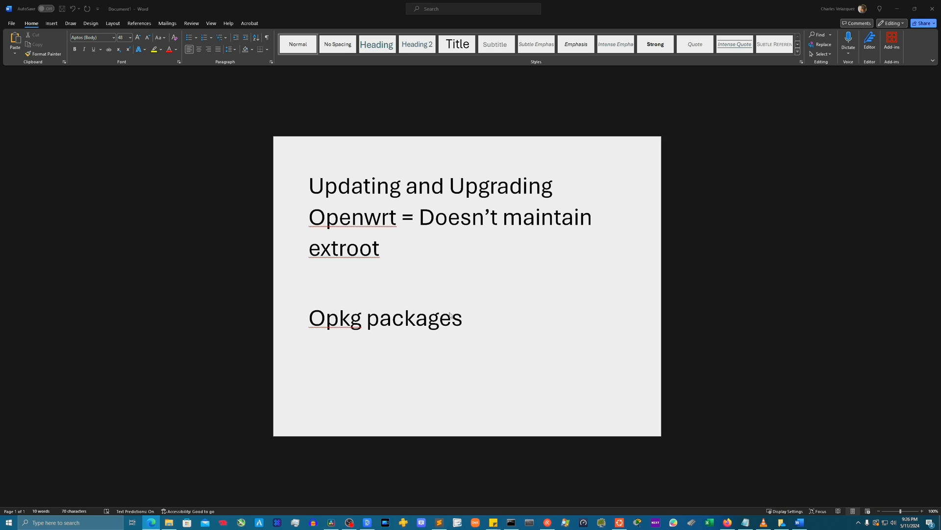
{"action": "mouse_move", "coordinate": [487, 322]}
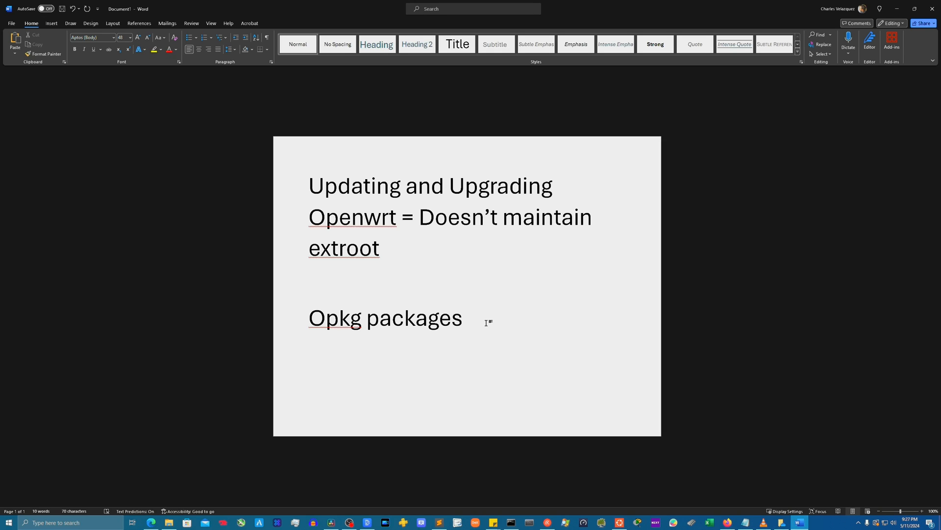
- Overwrite 'Opkg packages' with 'Just kidding' and write 'Simple change' on page two
{"action": "type", "text": "Just"}
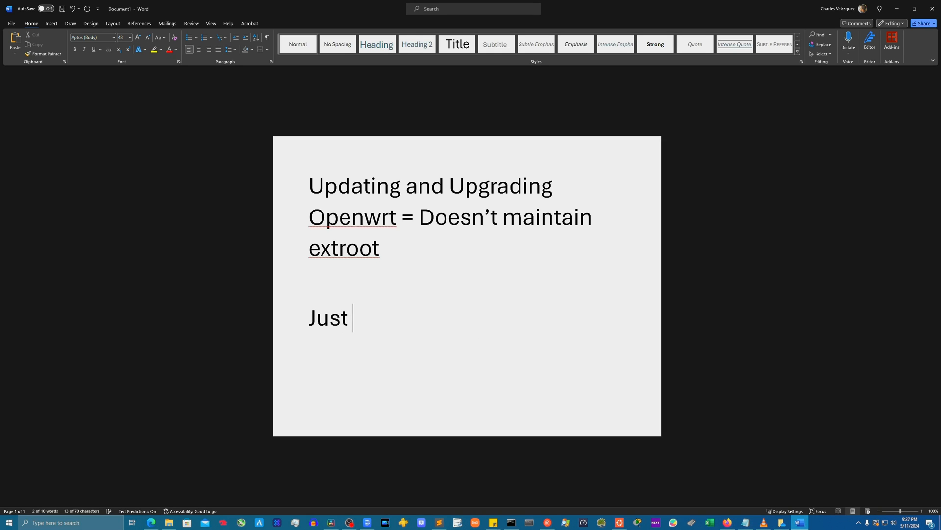
{"action": "type", "text": "kidding"}
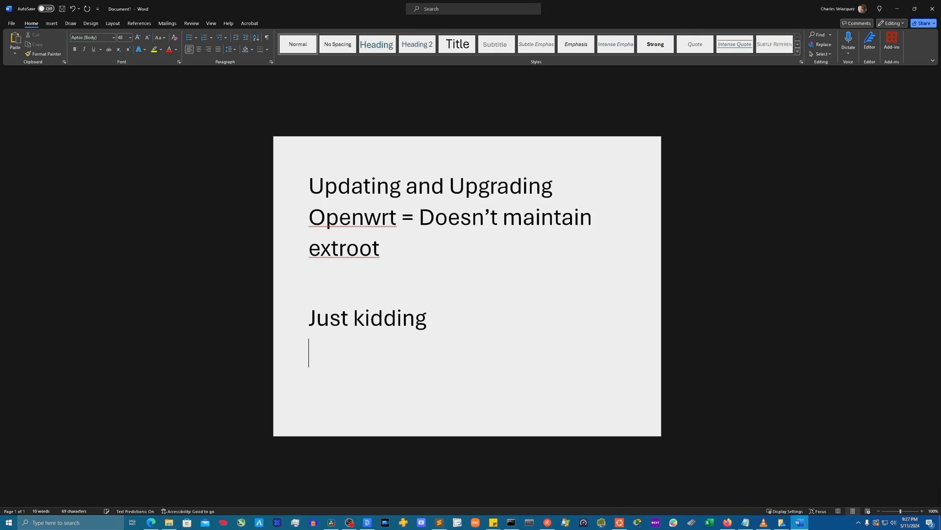
{"action": "type", "text": "Simp"}
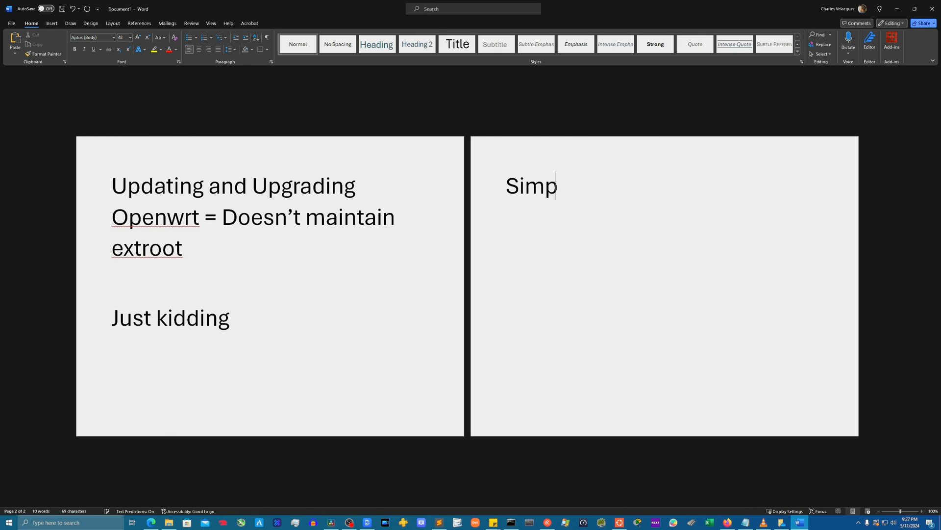
{"action": "type", "text": "le change"}
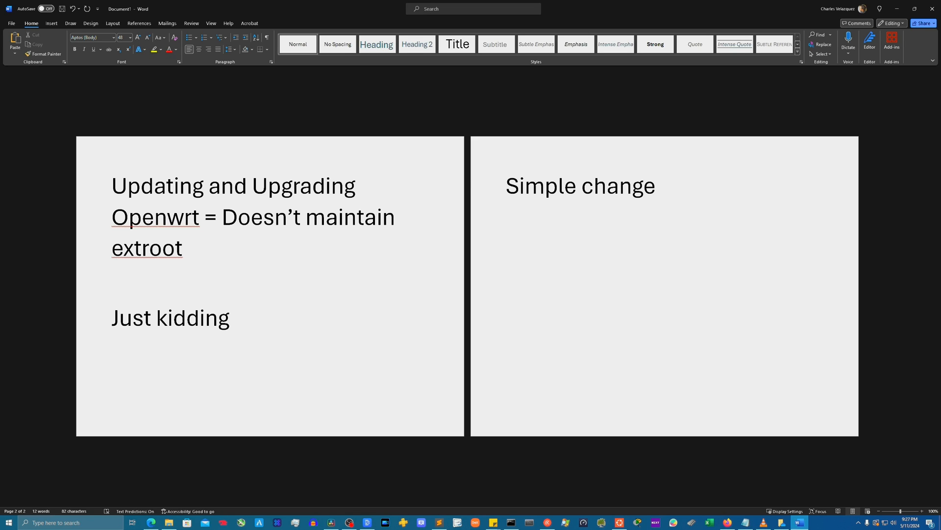
{"action": "left_click", "coordinate": [657, 185]}
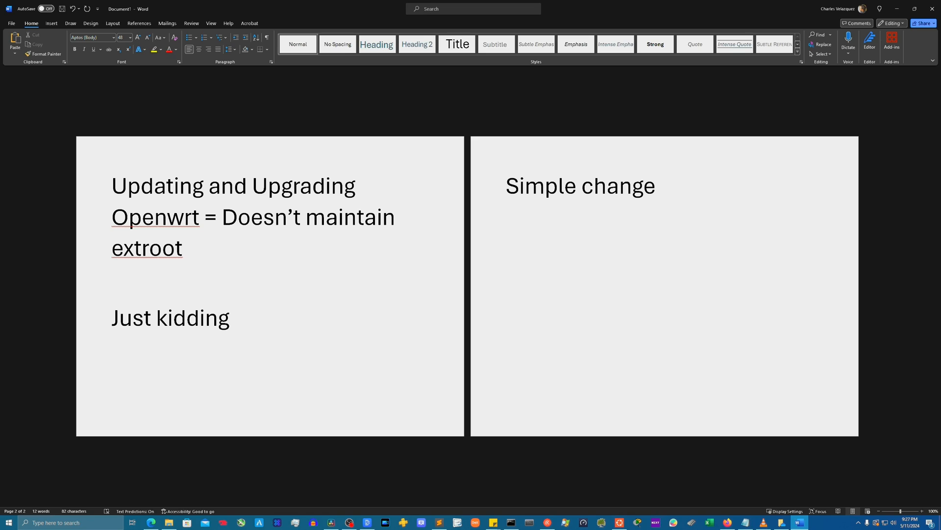
{"action": "left_click", "coordinate": [656, 185]}
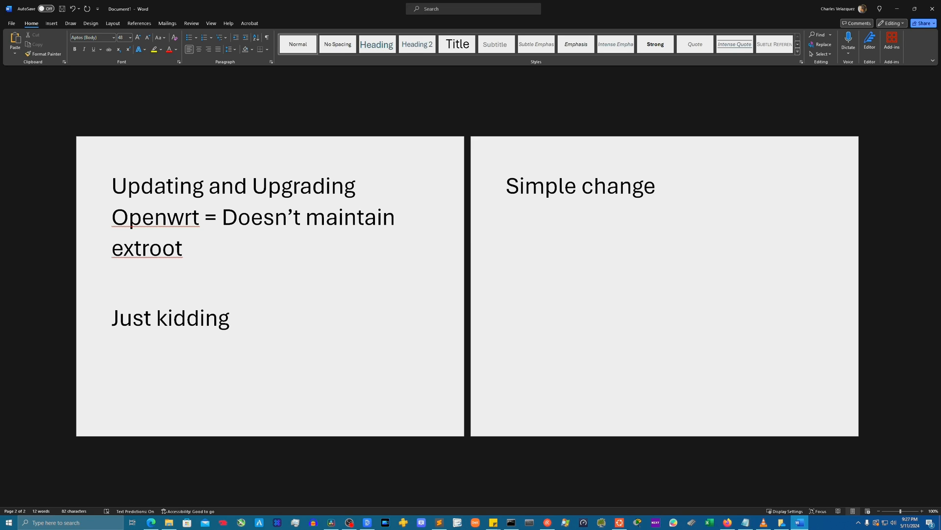
{"action": "left_click", "coordinate": [655, 185]}
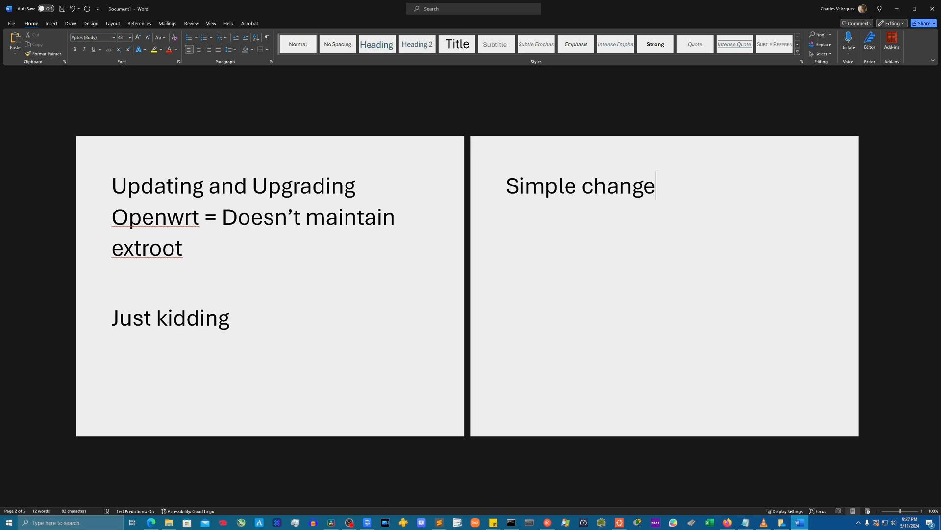